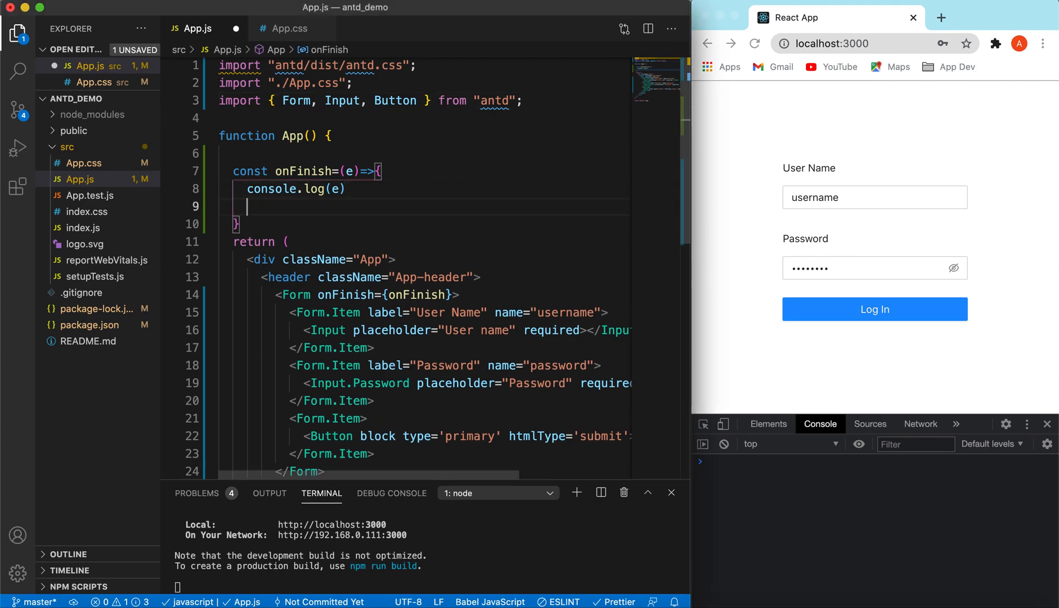
Add setTimeout calling message.success('Login success') after 2000 ms in onFinish and save
type("set")
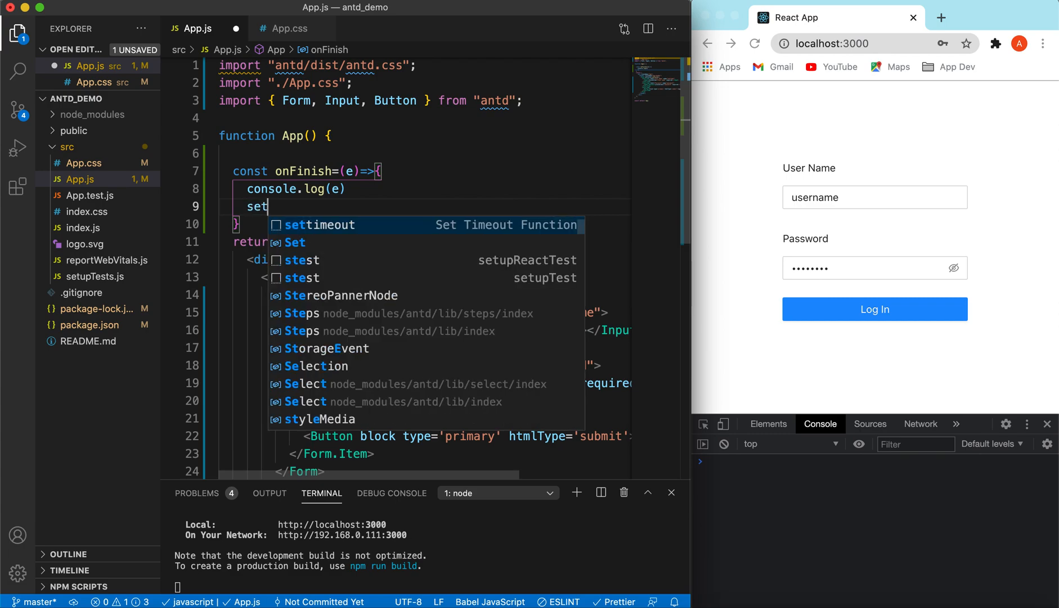
key("Tab")
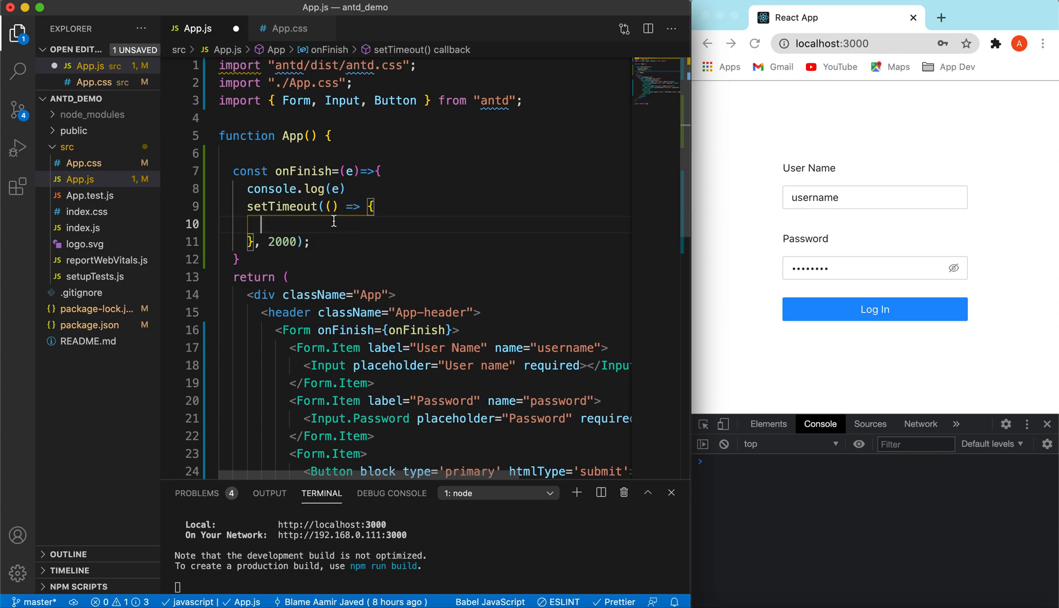
type("message.success")
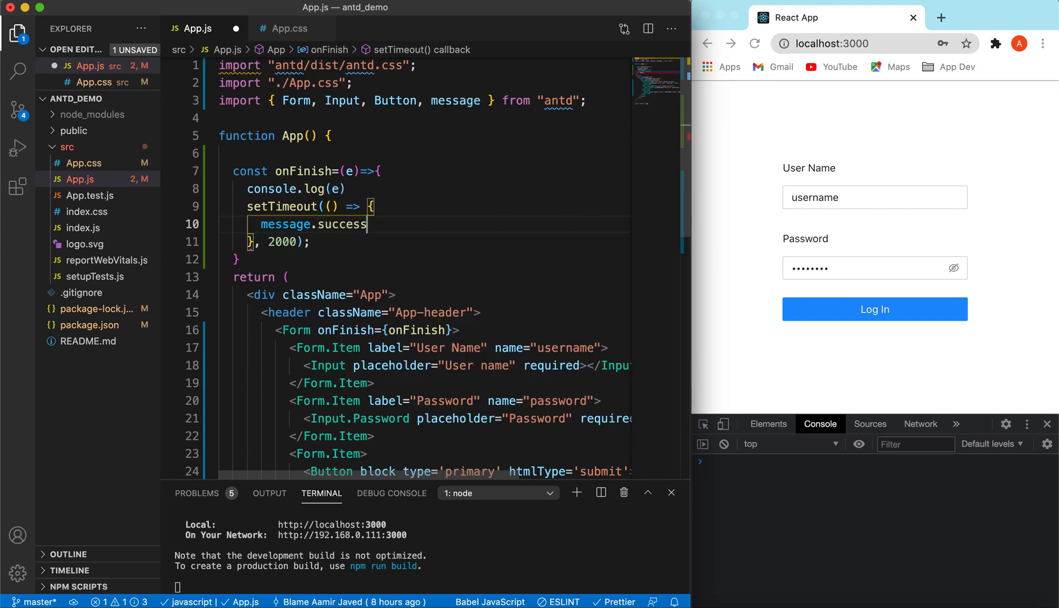
type("('L')")
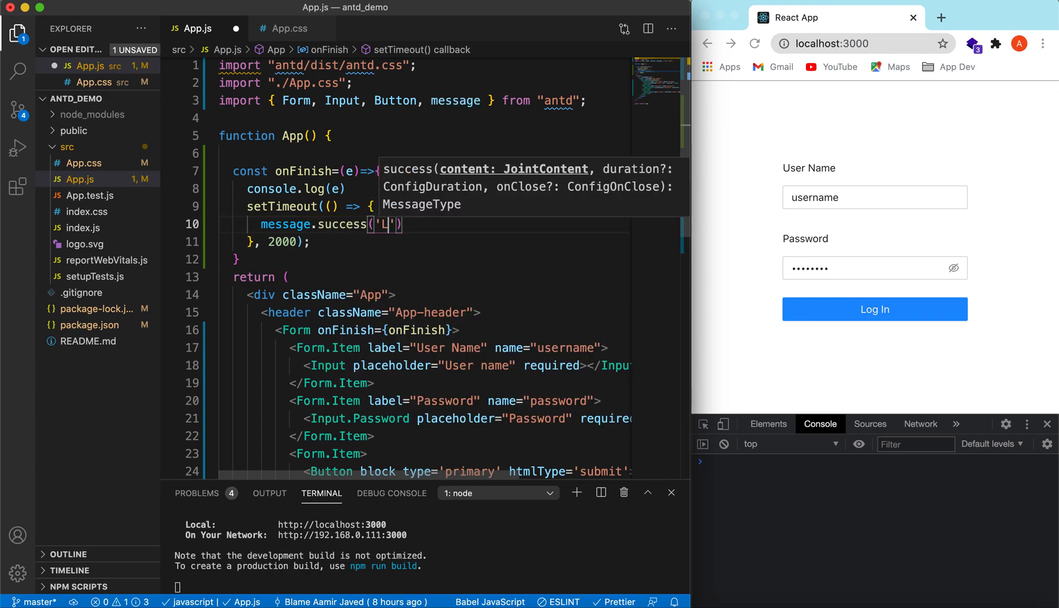
type("ogin su")
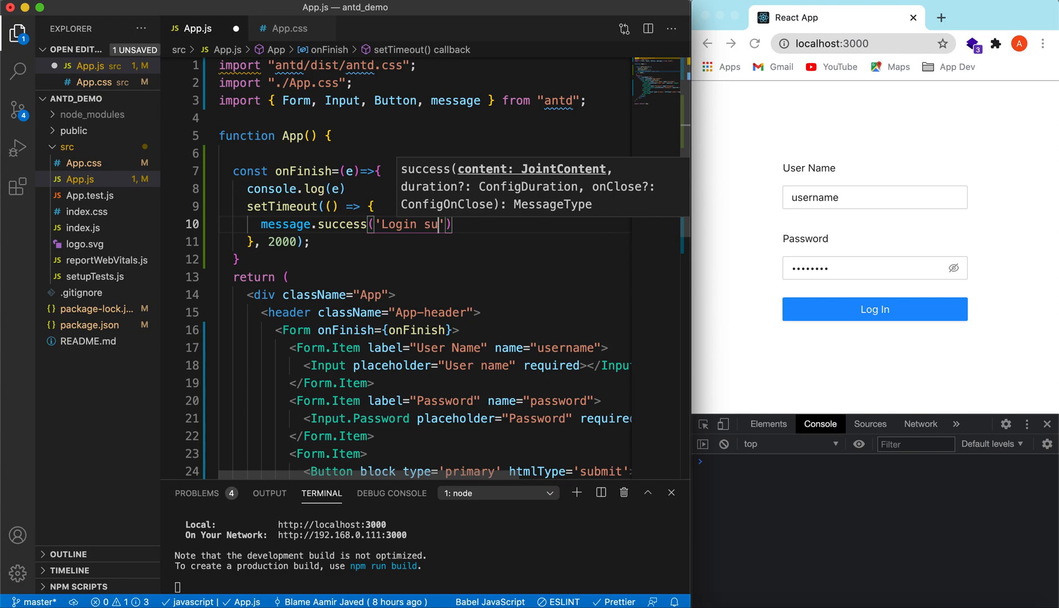
type("ccess")
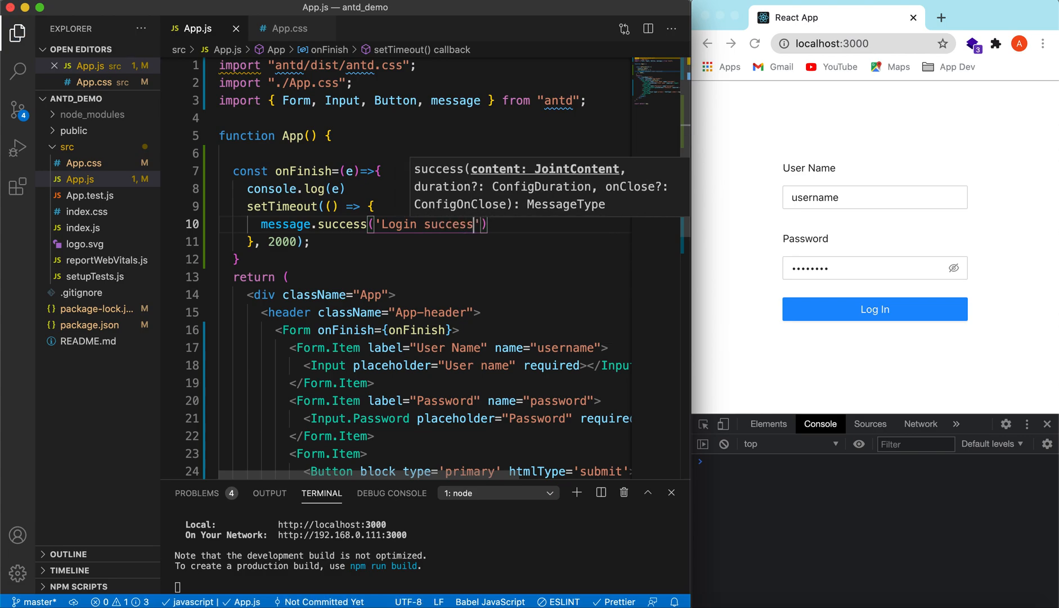
mouse_move(851, 302)
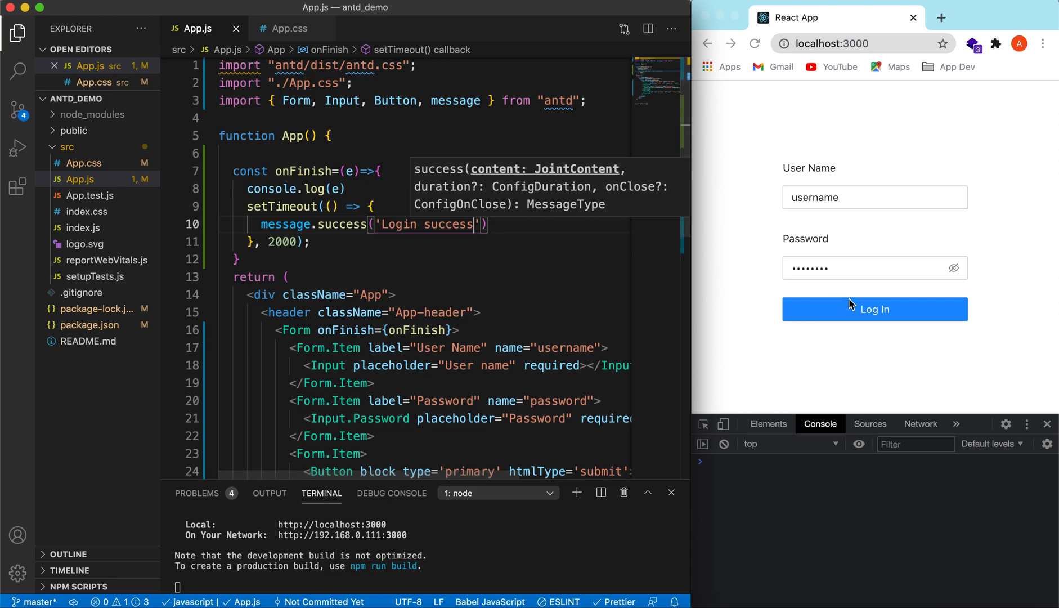
Submit the login form with Log In to see the success message and logged values
left_click(874, 310)
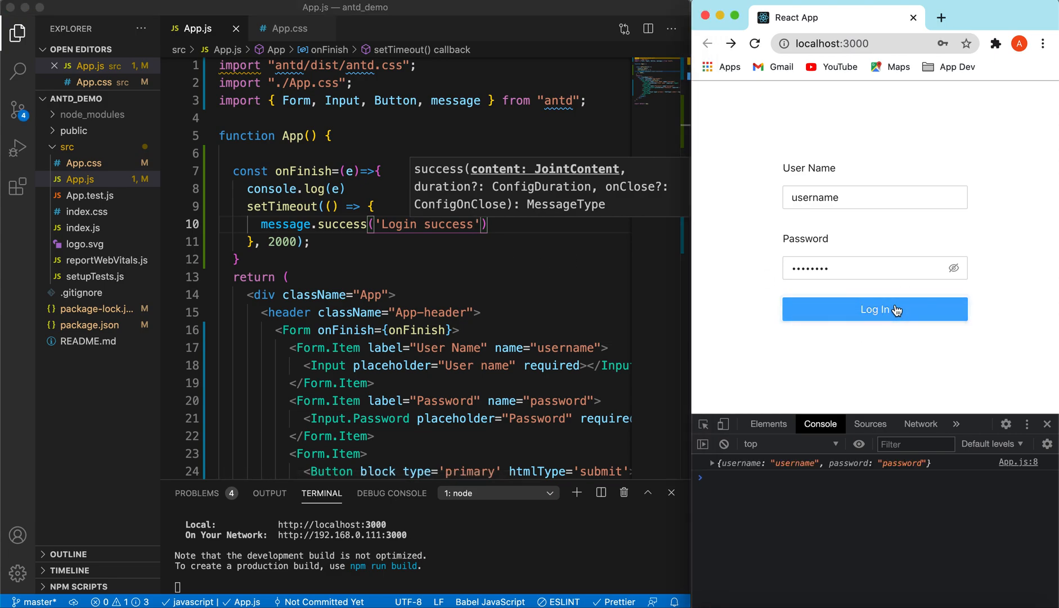
left_click(875, 308)
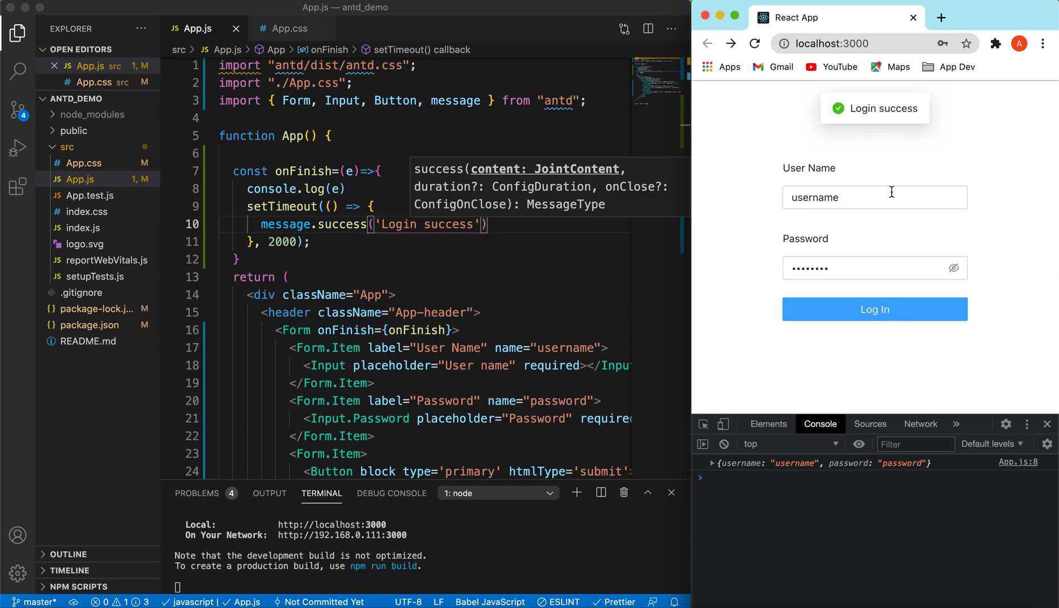
mouse_move(866, 152)
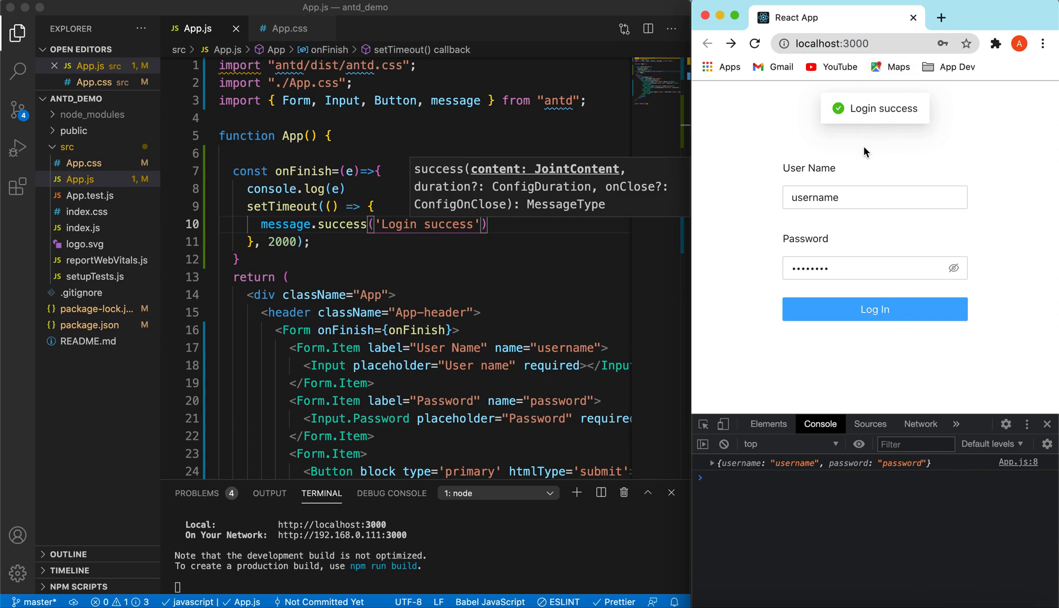
mouse_move(883, 160)
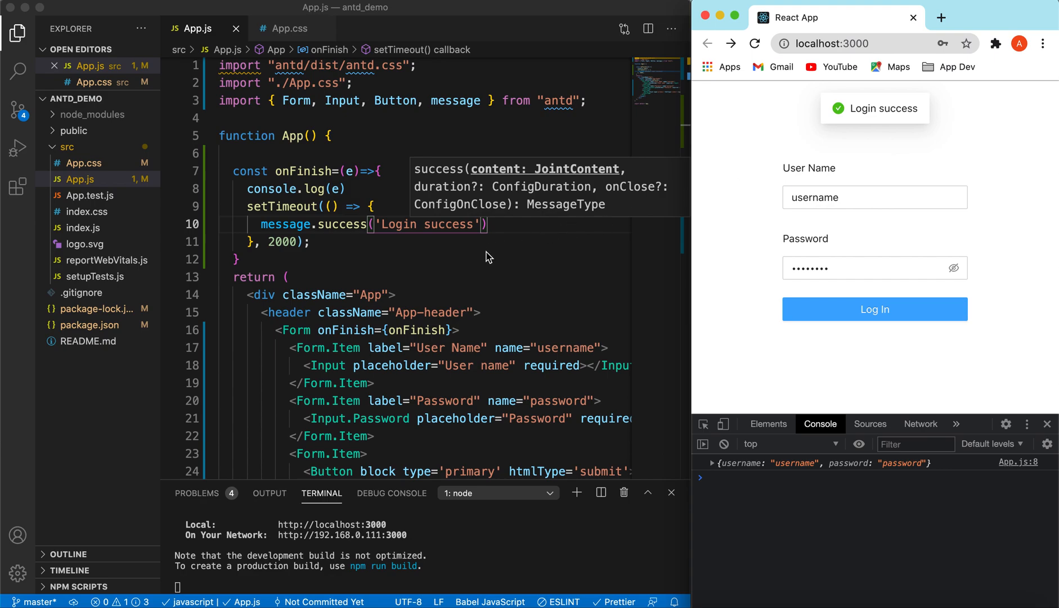
type(",")
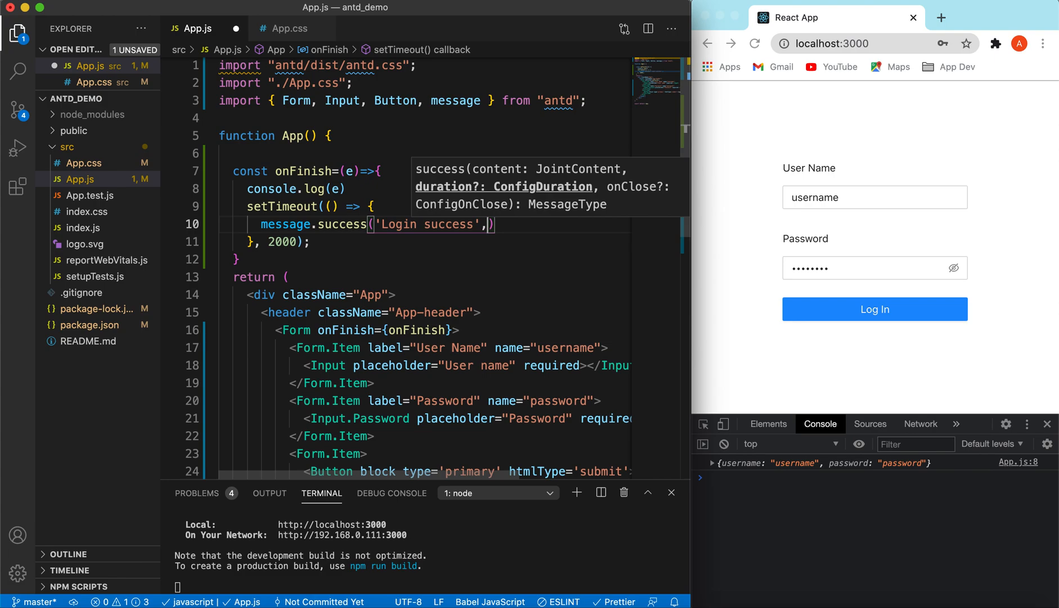
mouse_move(879, 86)
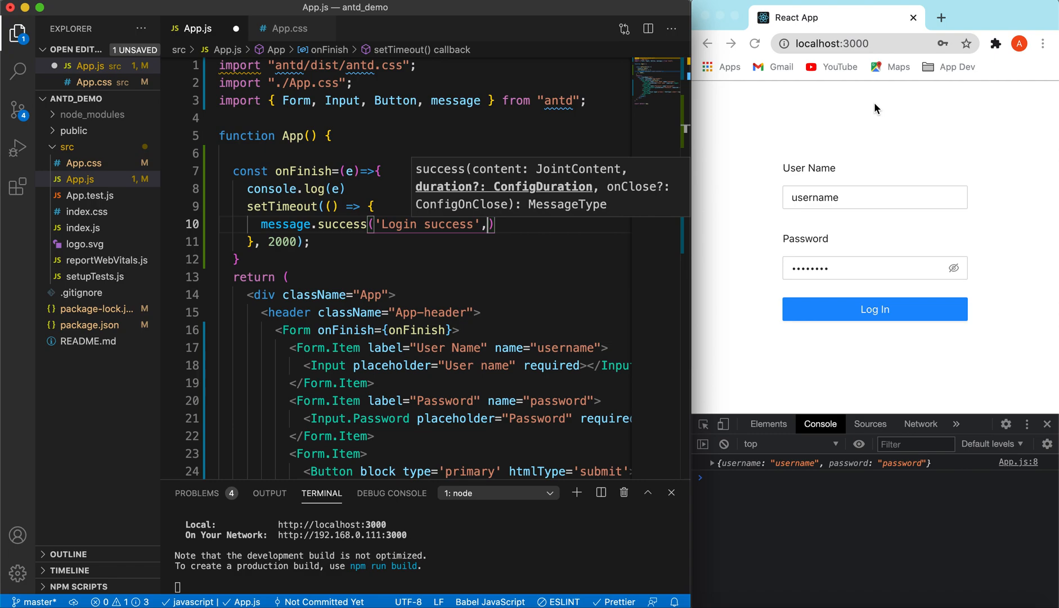
mouse_move(872, 111)
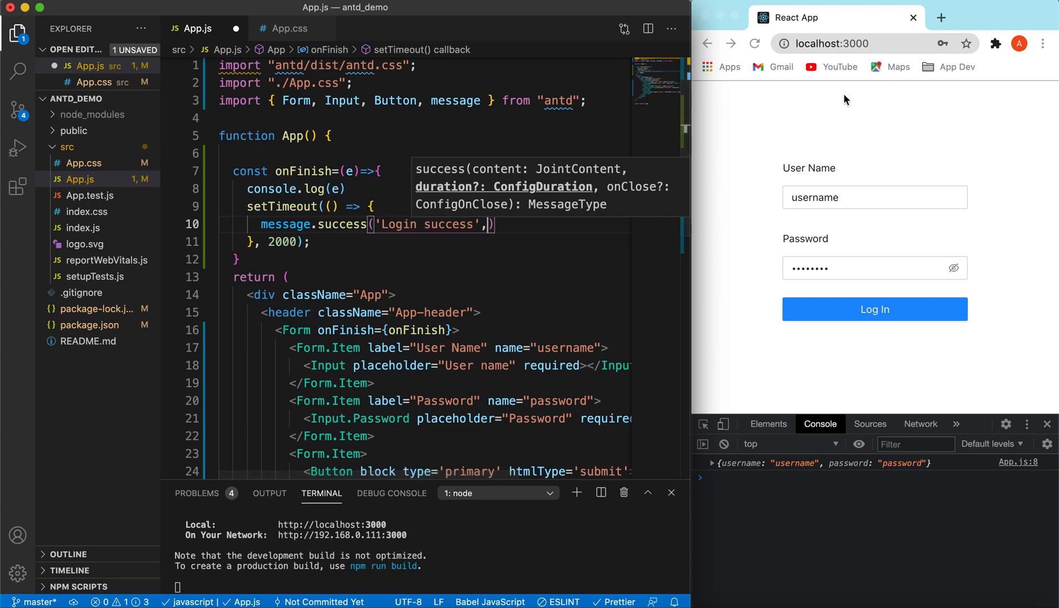
mouse_move(897, 108)
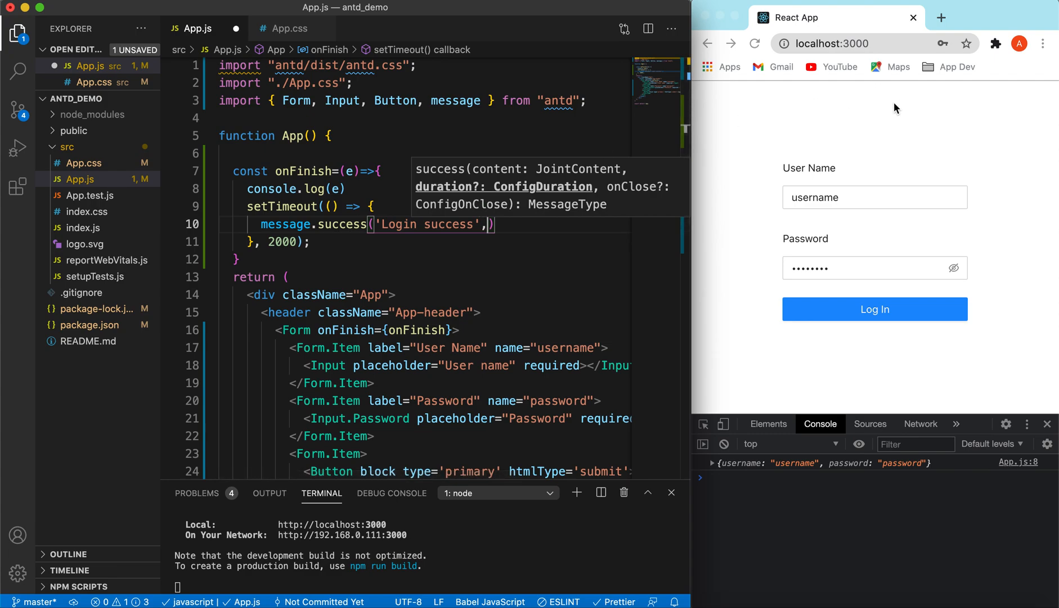
key("Backspace")
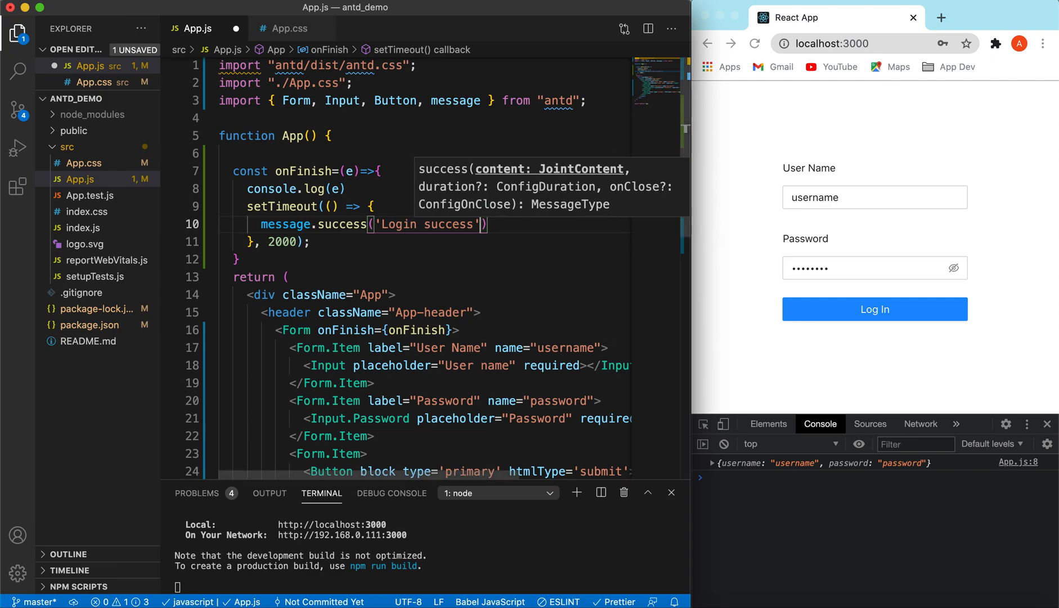
double_click(343, 224)
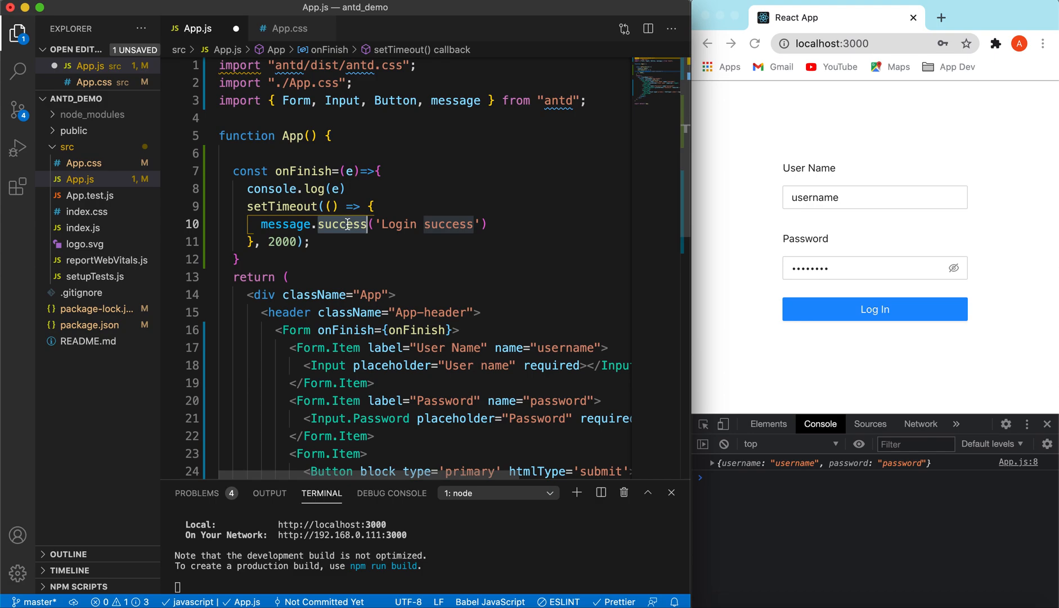
Switch the call to message.error('Login failed!'), save, and submit the form to check it
type("error")
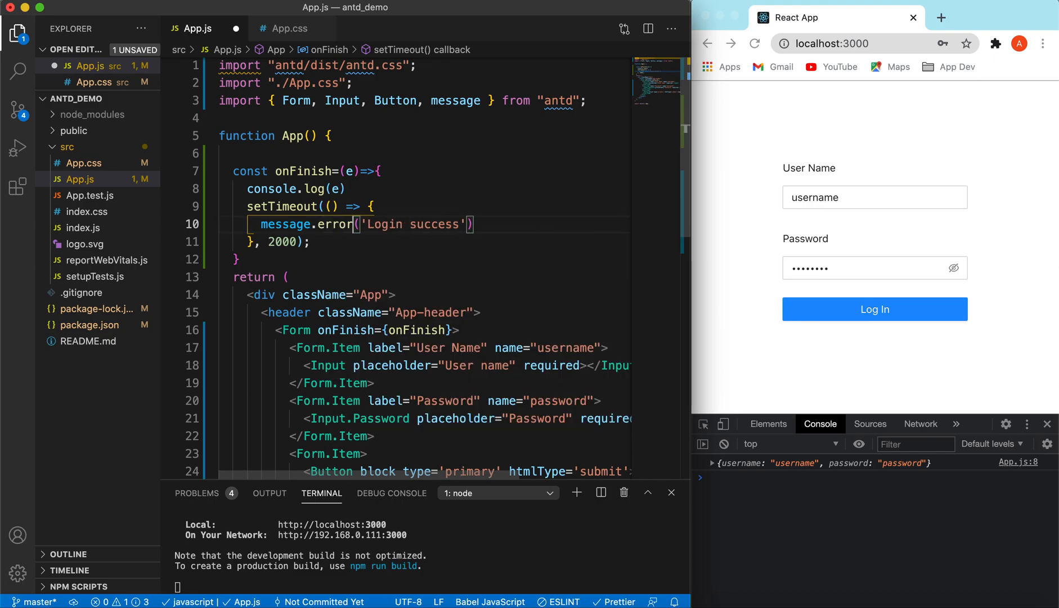
double_click(435, 224)
type("failed!")
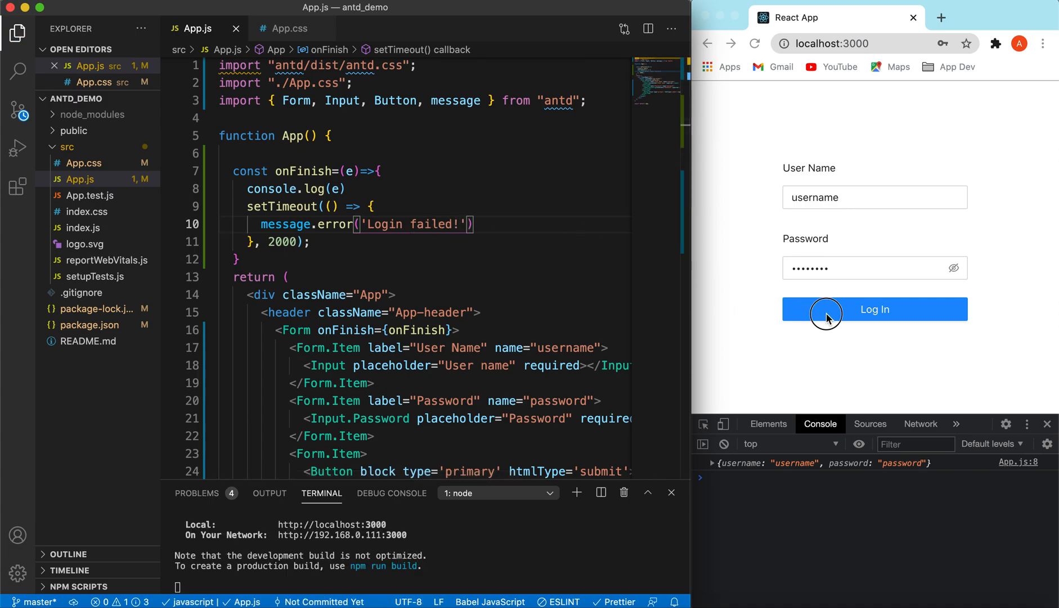
left_click(874, 308)
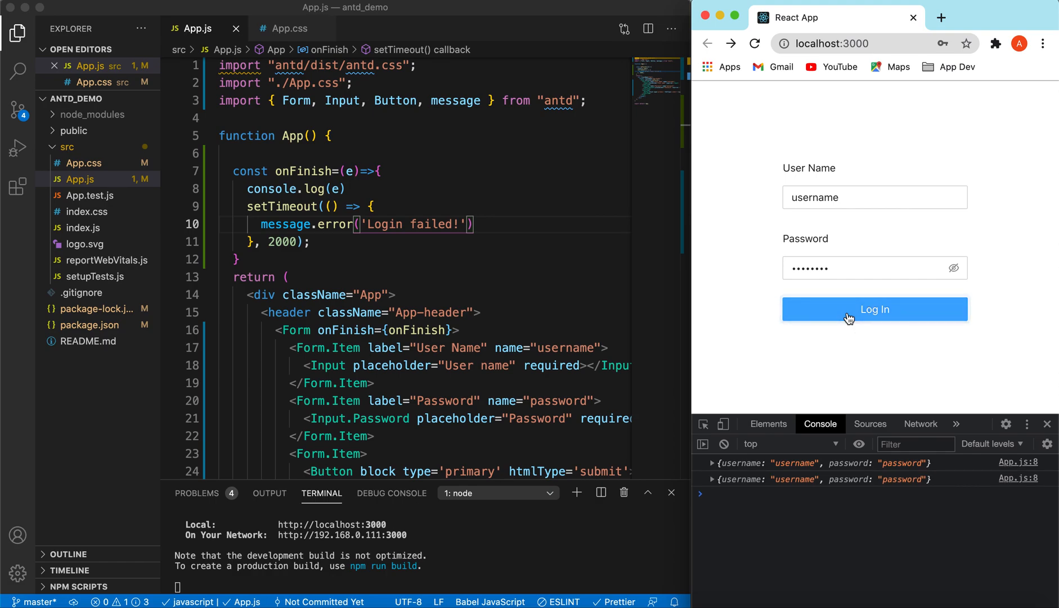
left_click(875, 309)
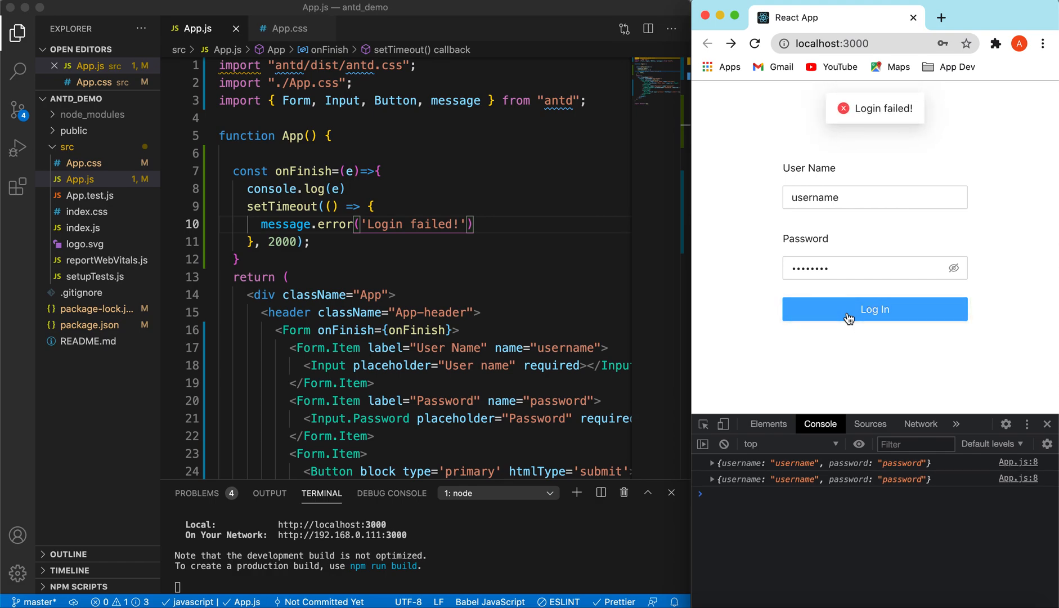
mouse_move(552, 198)
type("w")
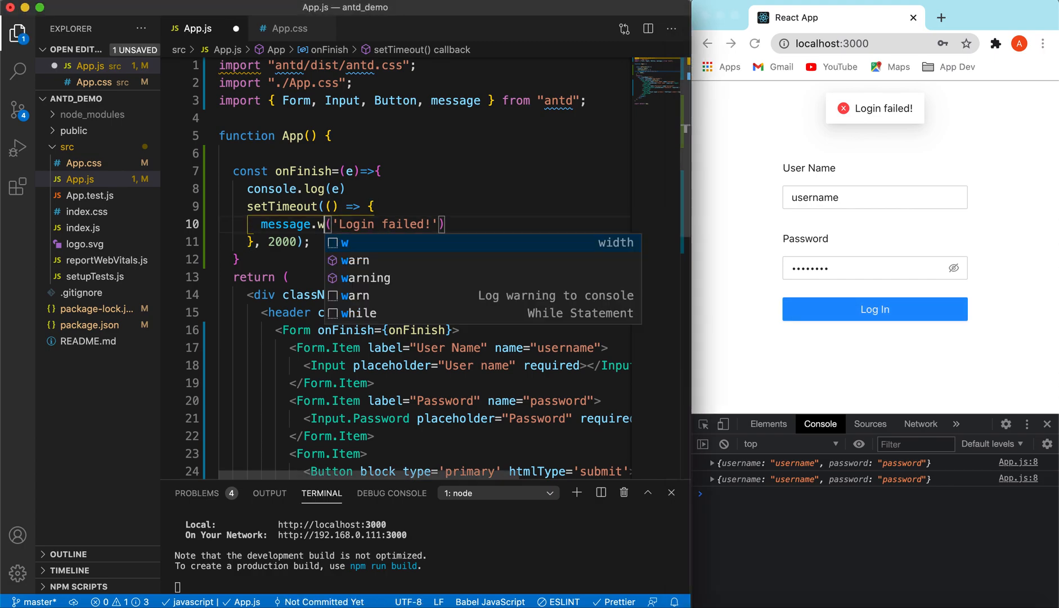
type("ar")
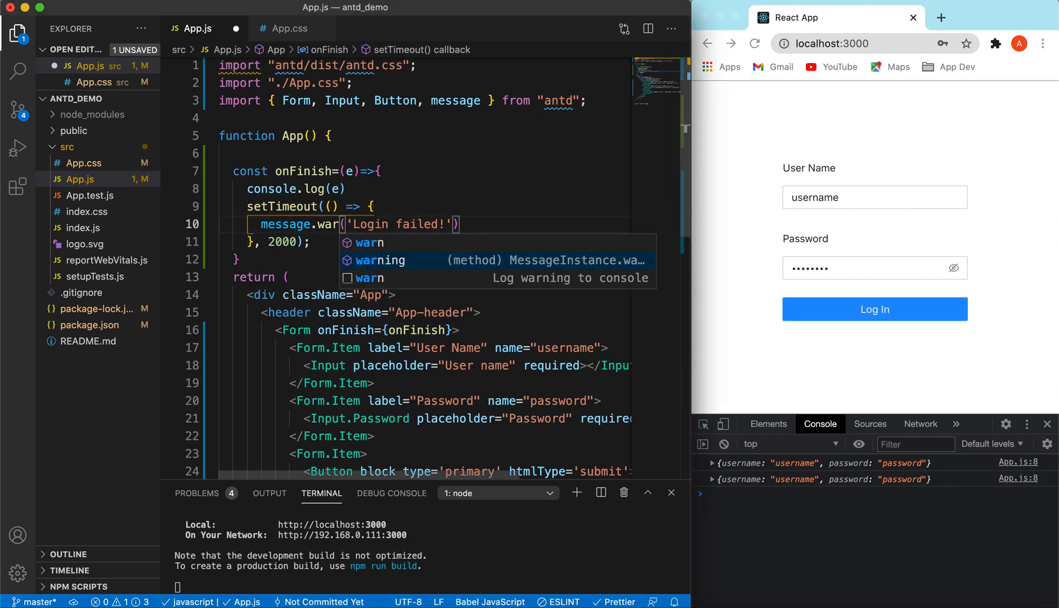
key("Tab")
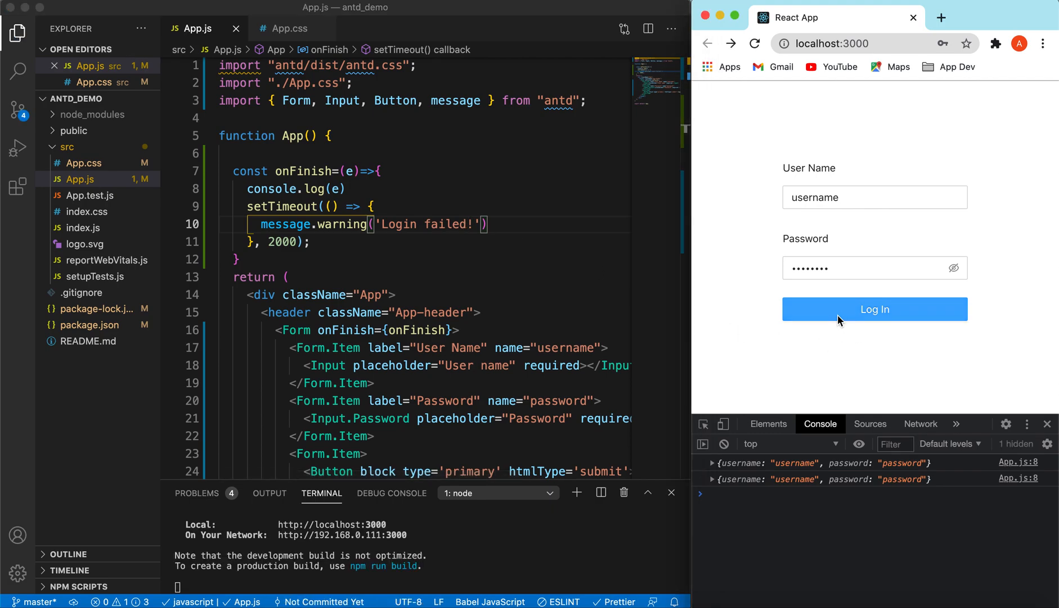
left_click(874, 308)
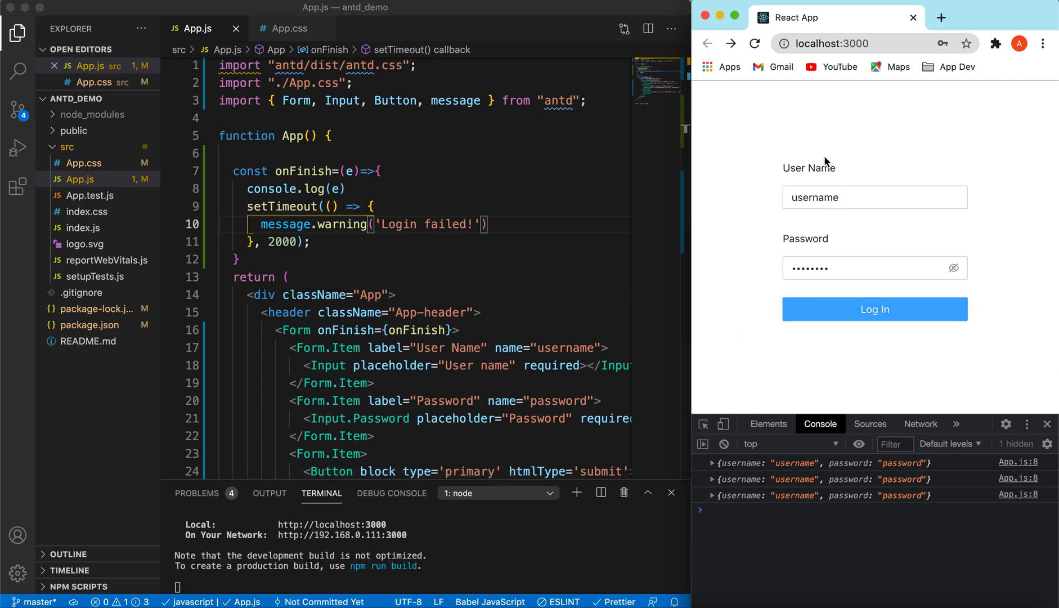
left_click(873, 308)
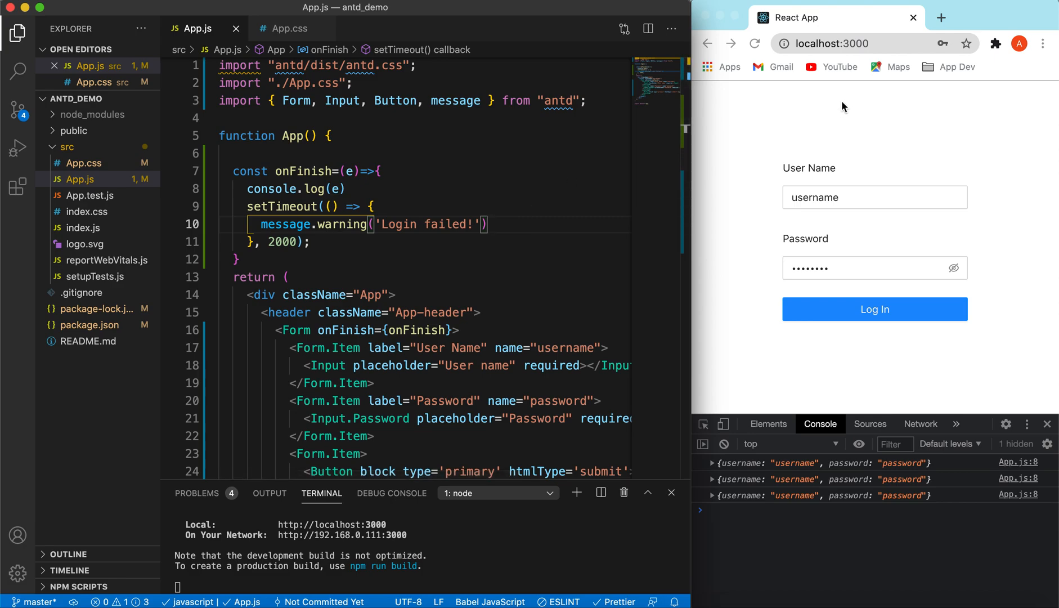
mouse_move(858, 109)
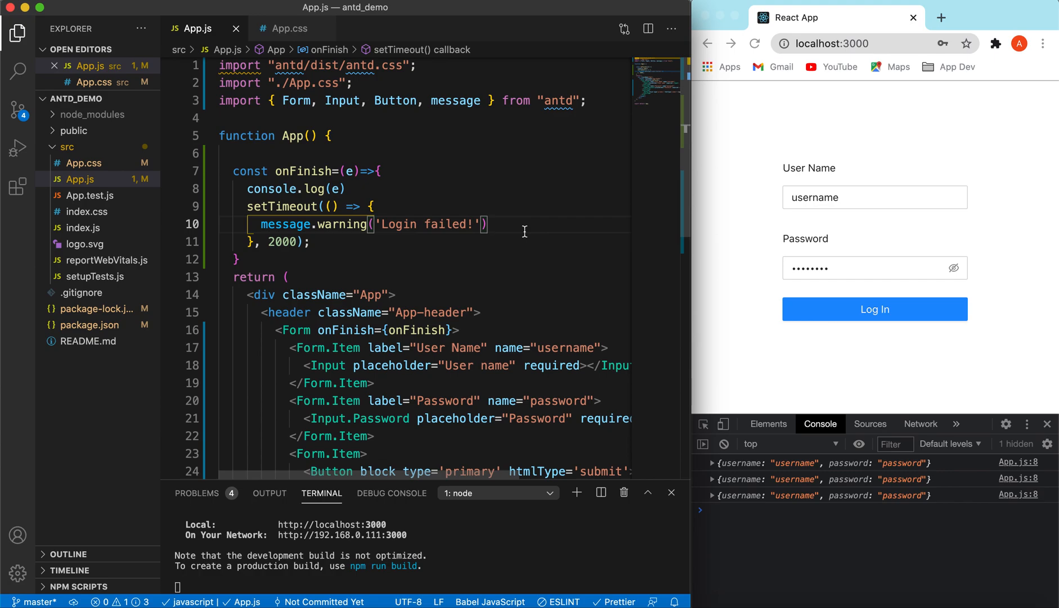
mouse_move(849, 124)
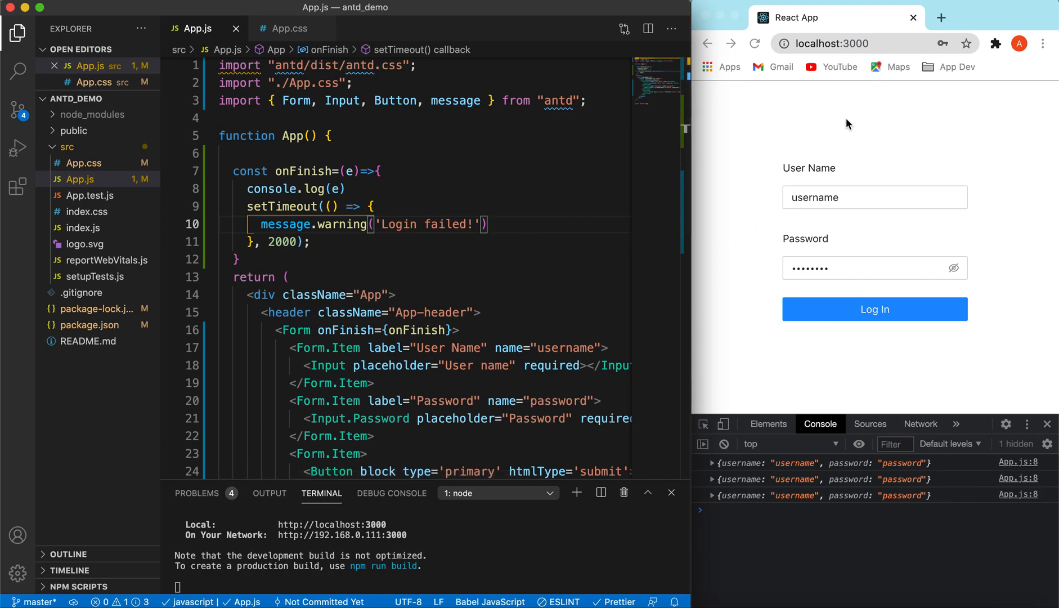
mouse_move(722, 149)
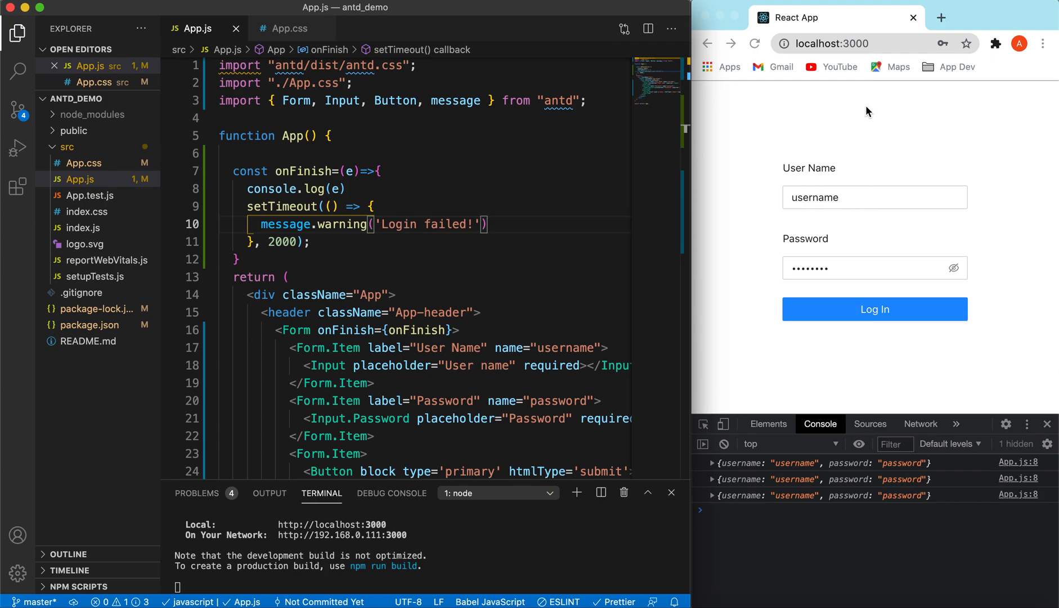
mouse_move(770, 106)
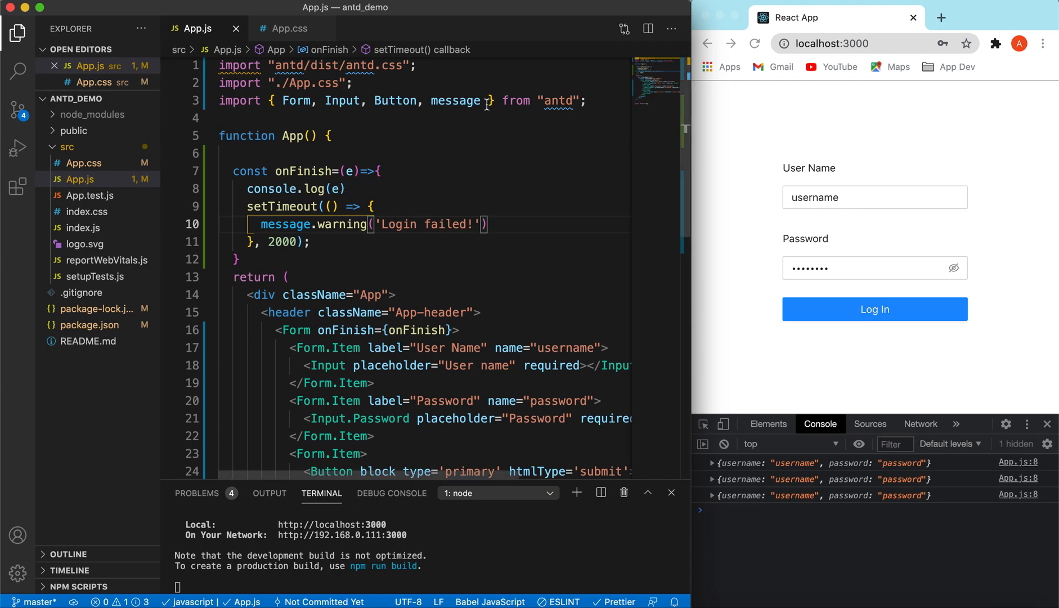
Import Alert from antd and declare const [showAlert, setShowAlert] = useState(false)
type("al")
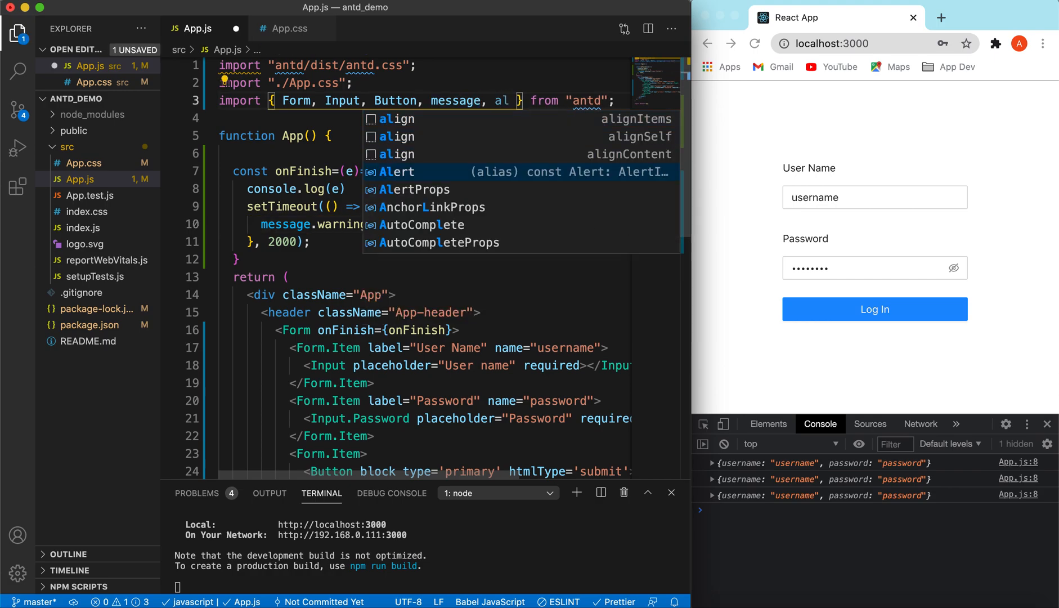
key("Enter")
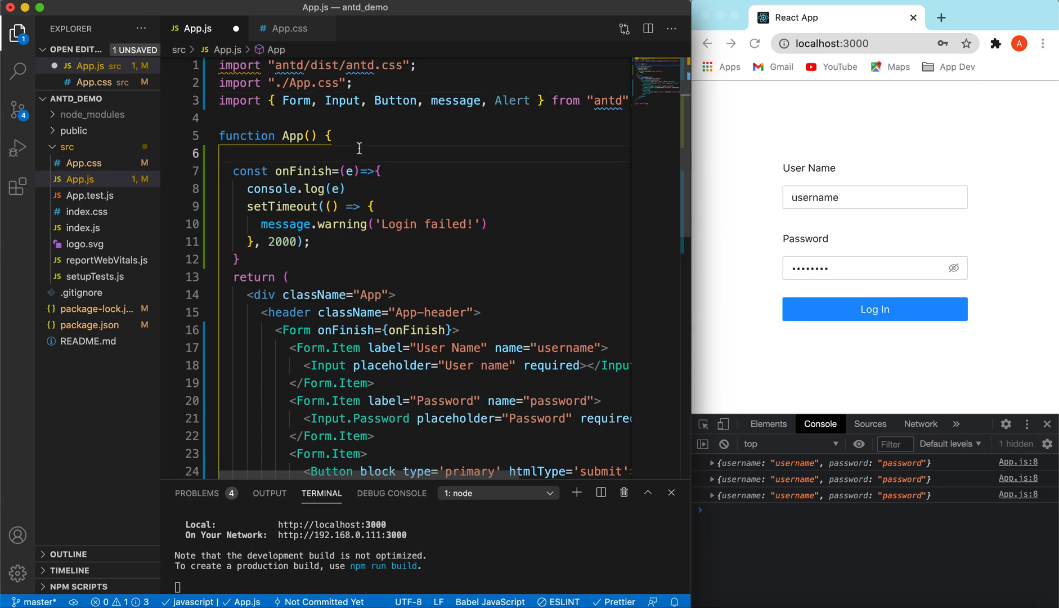
type("users")
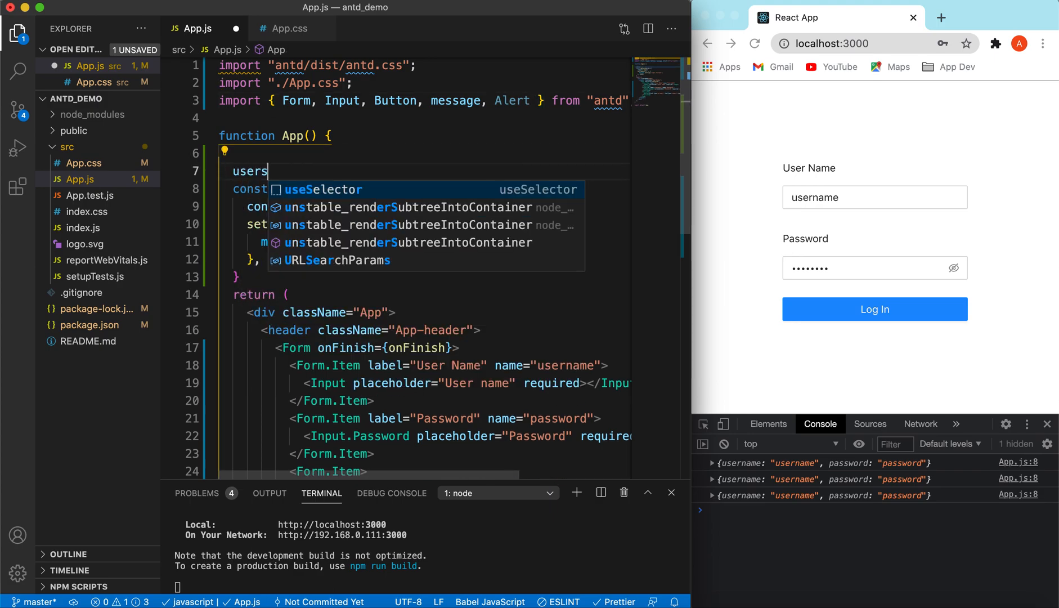
type("t")
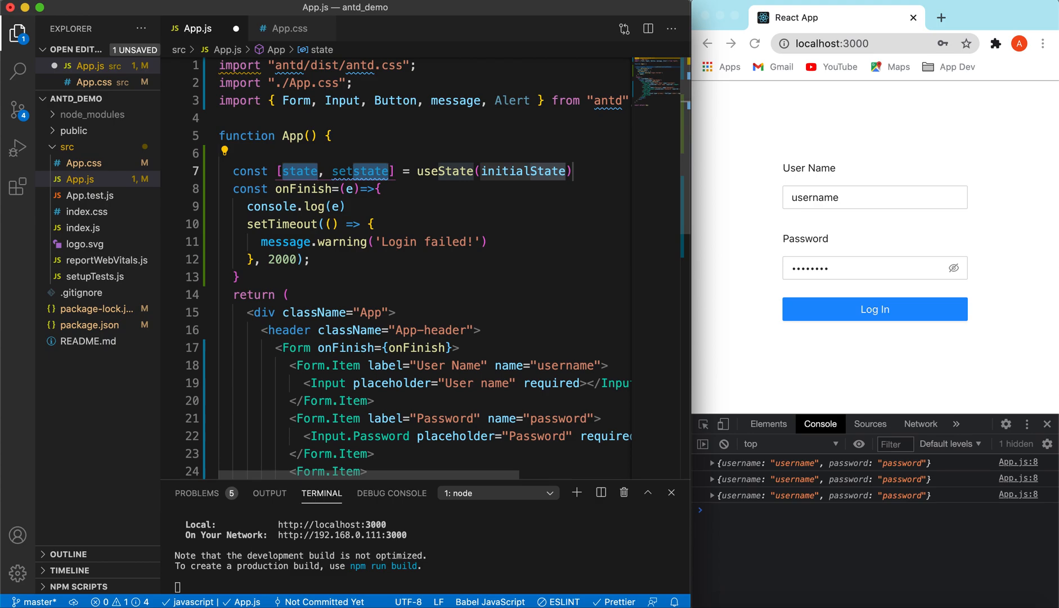
type("loginSuccess")
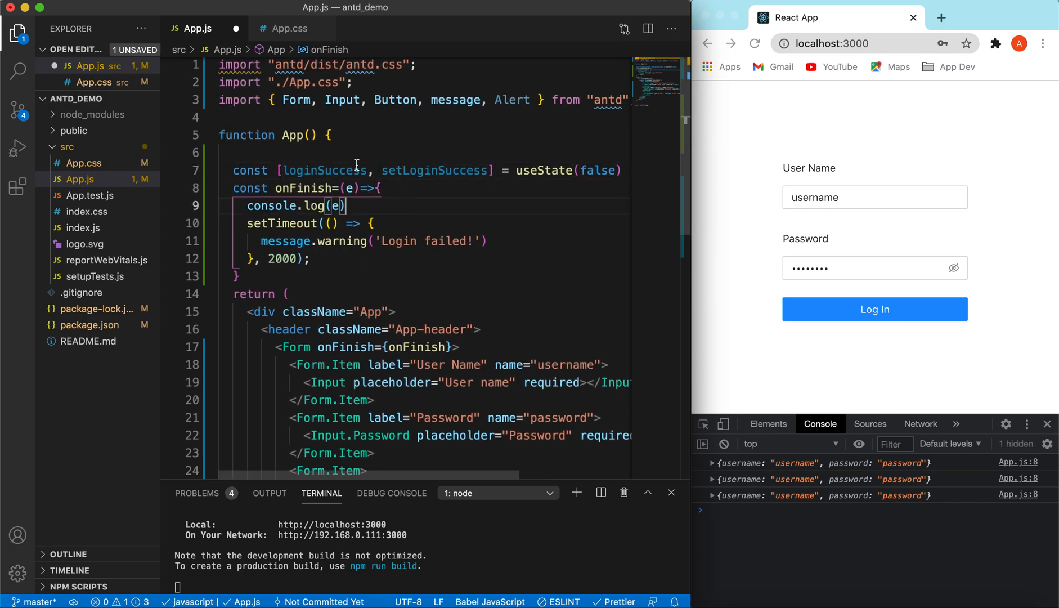
double_click(323, 170)
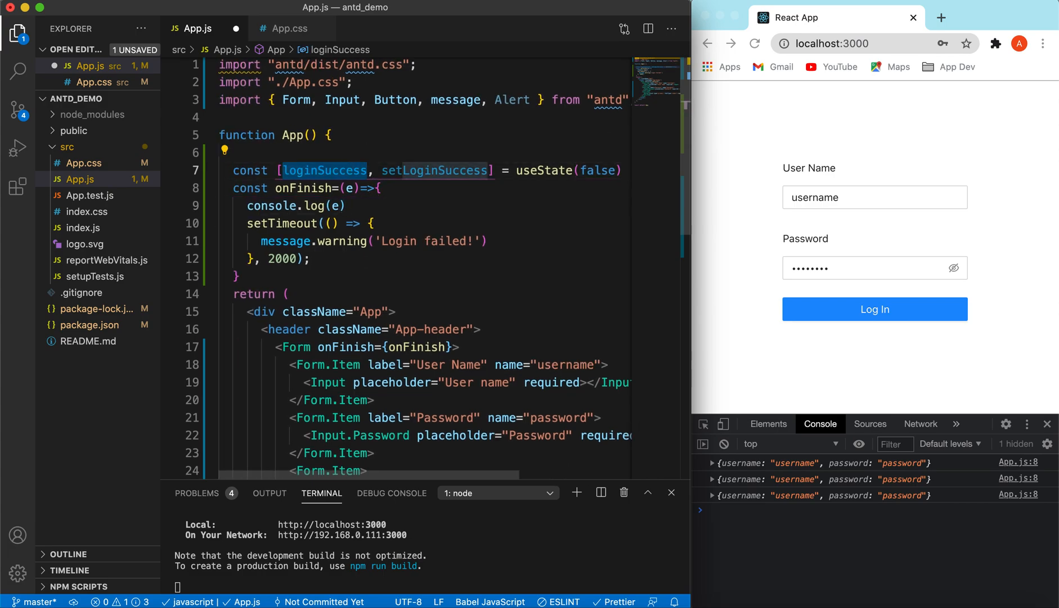
type("showAlert")
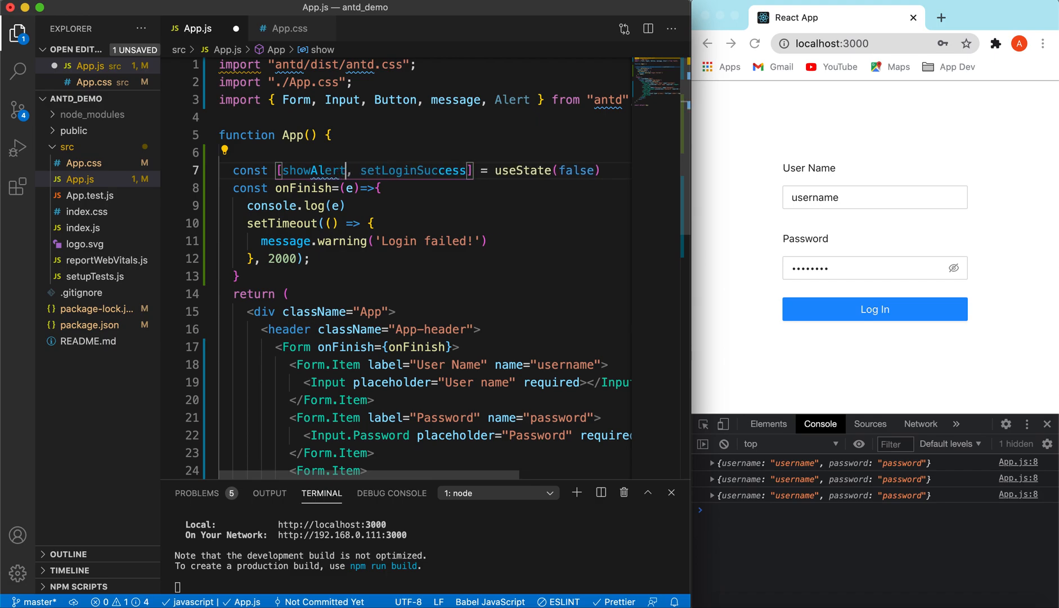
double_click(314, 170)
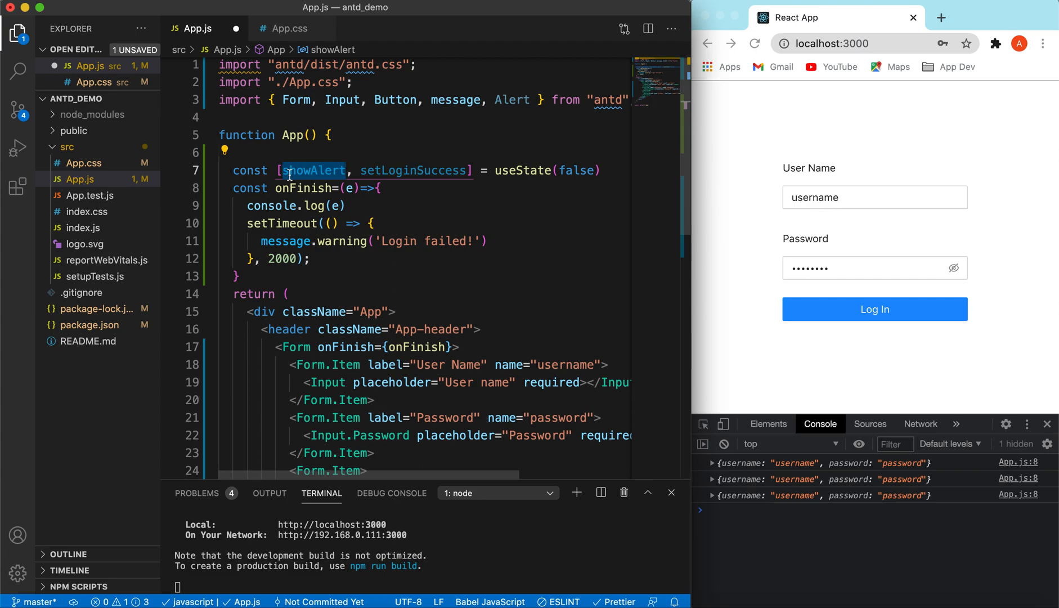
type("showAlert")
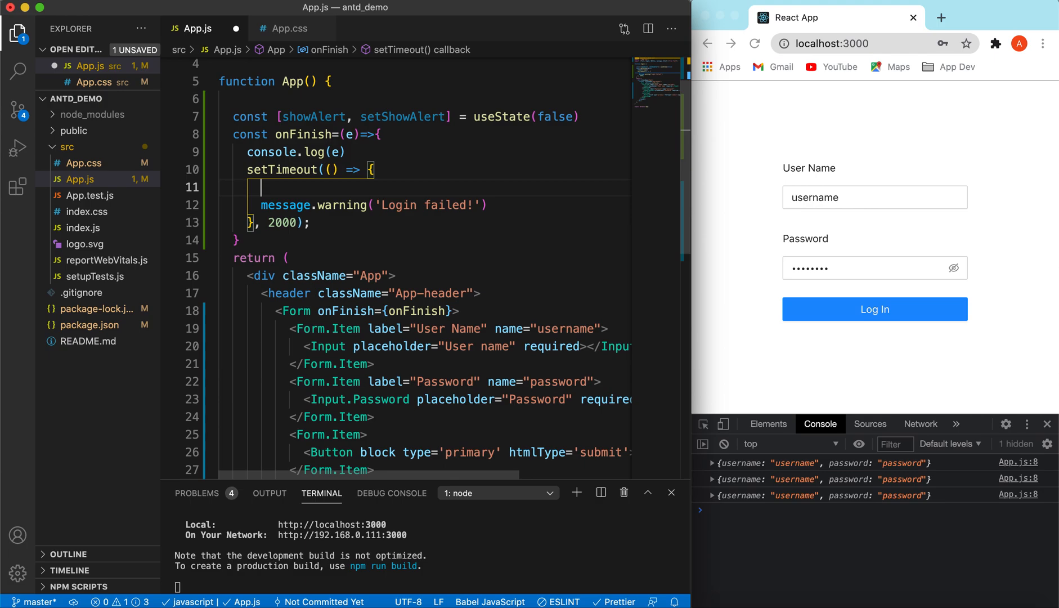
Replace the timeout's message.warning with setShowAlert(true)
type("setShowAlert(t")
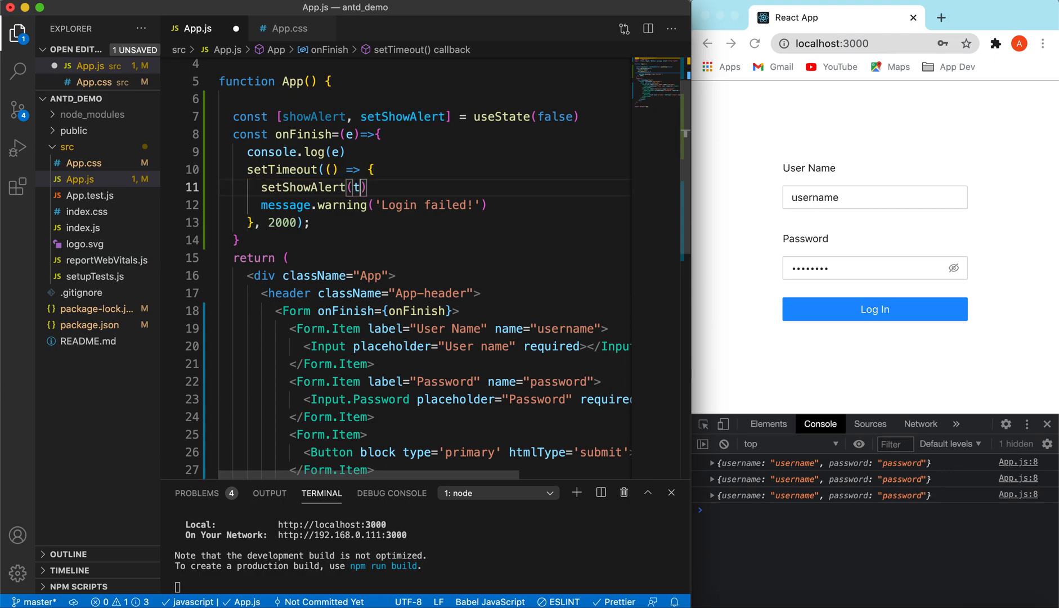
type("rue")
type("{")
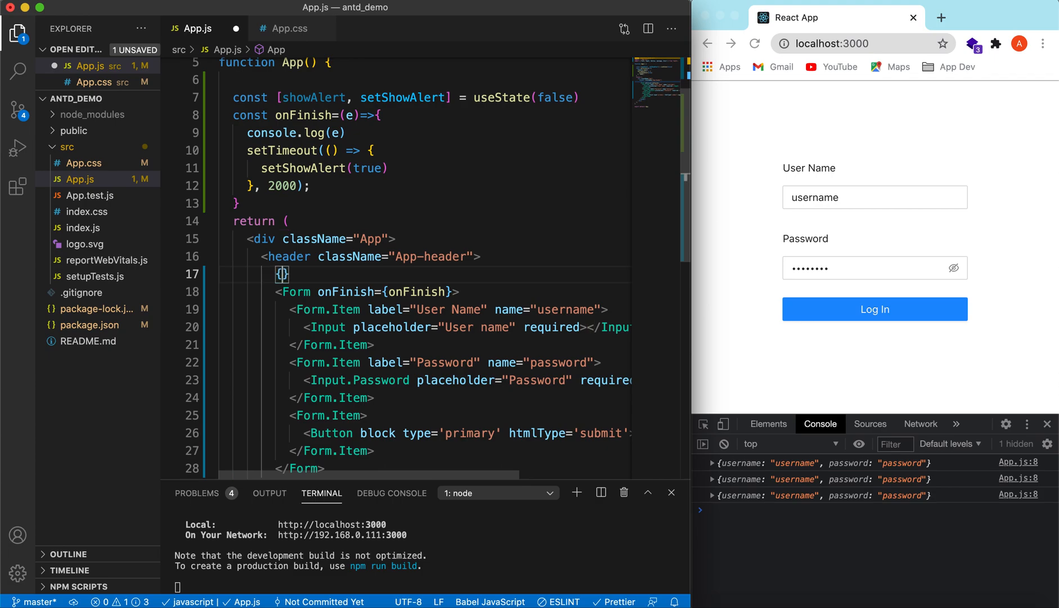
Render an Alert of type 'error' conditionally on showAlert inside the JSX
type("sh")
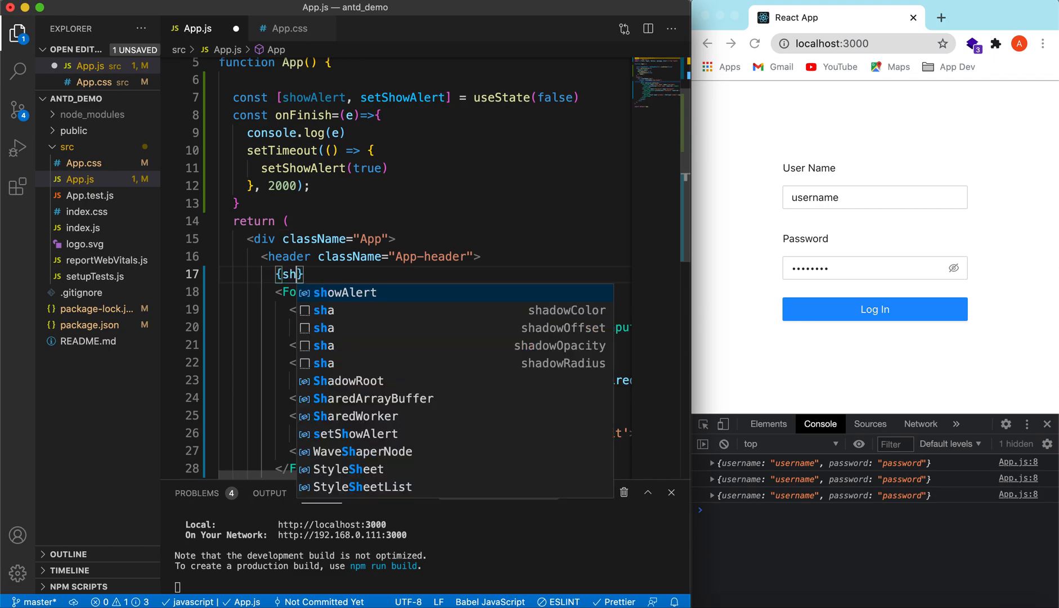
type("wAlert&&")
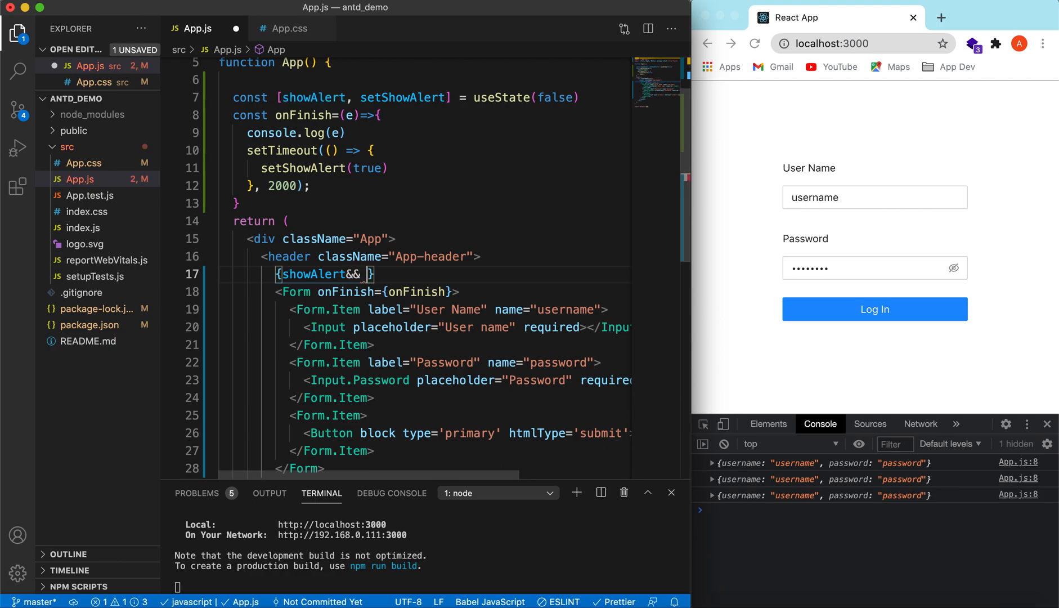
key("Enter")
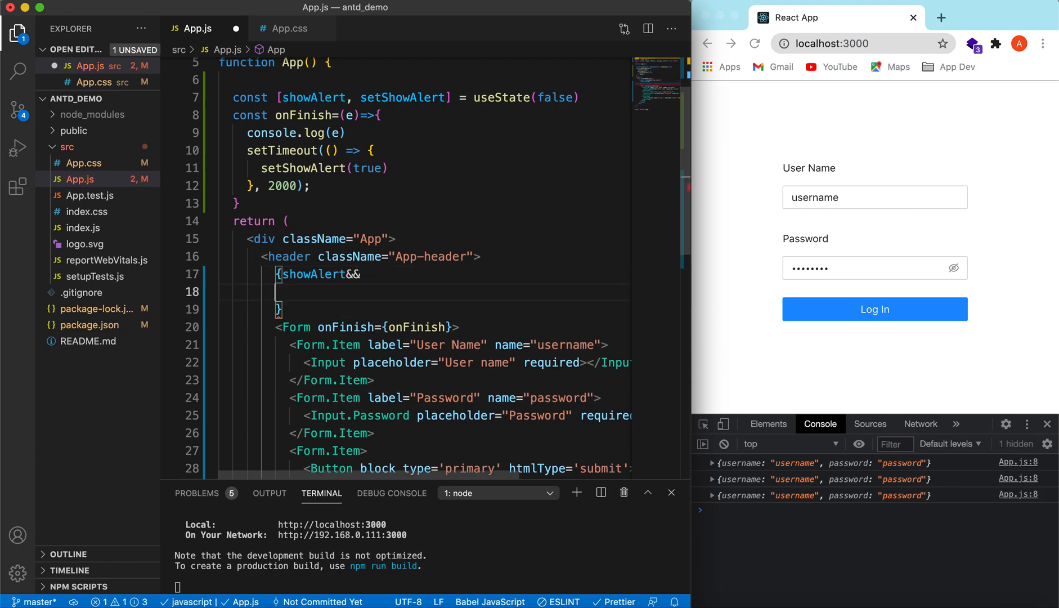
type("Alert")
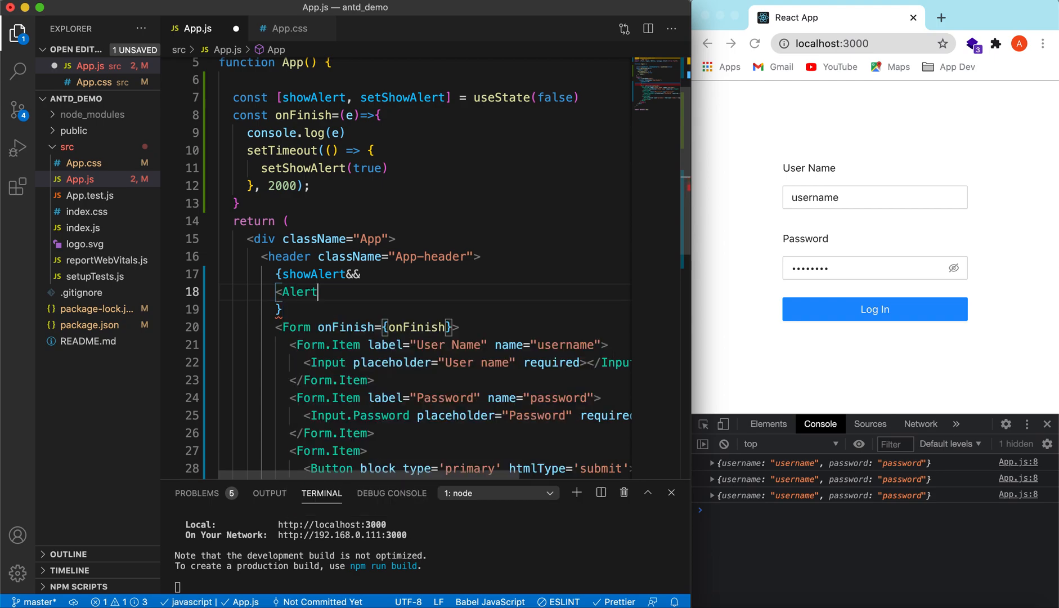
type("/>")
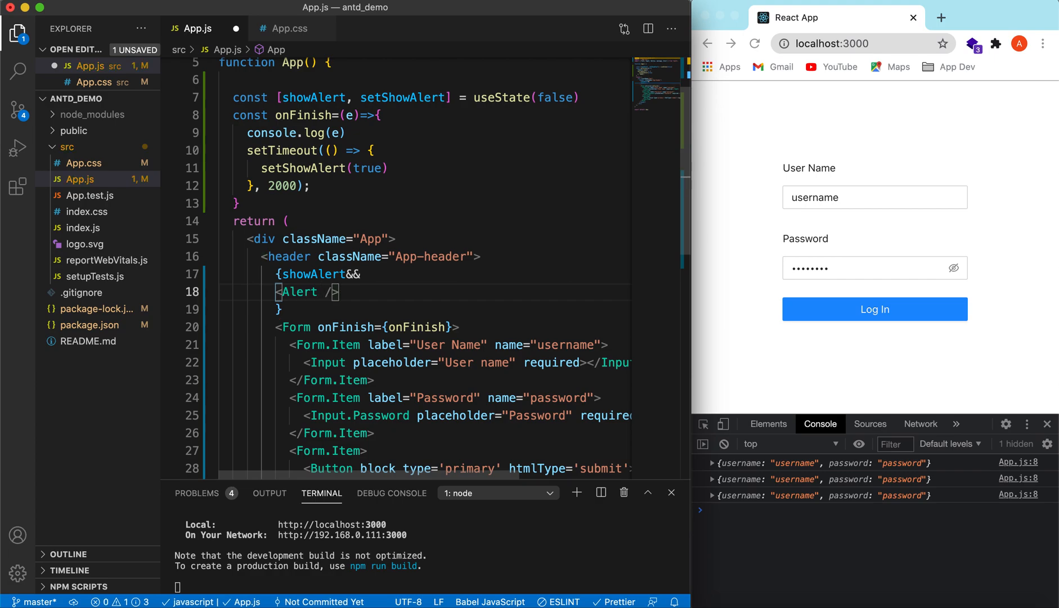
type("type=\"")
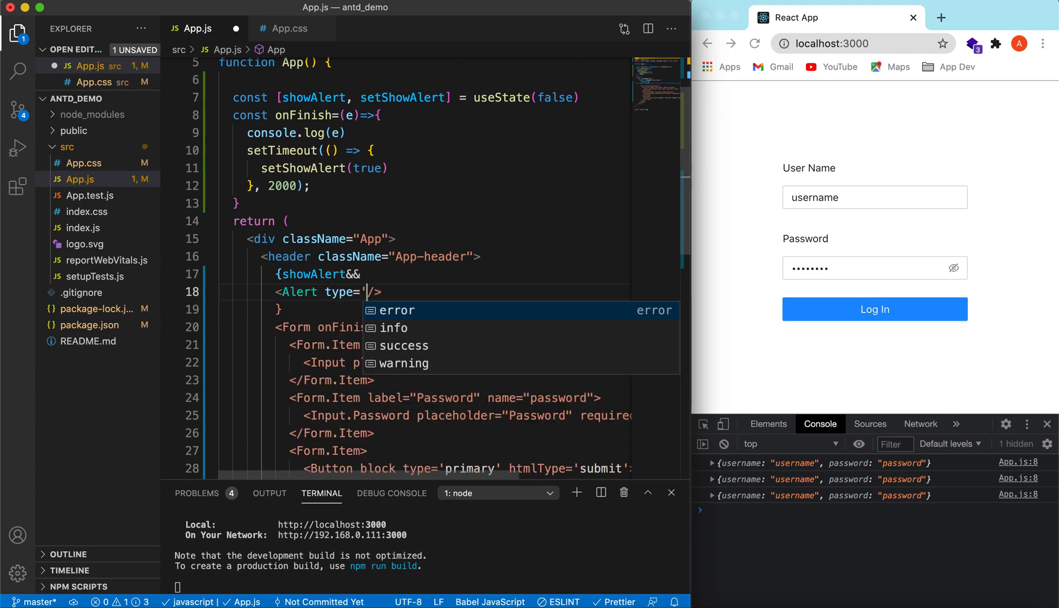
left_click(396, 309)
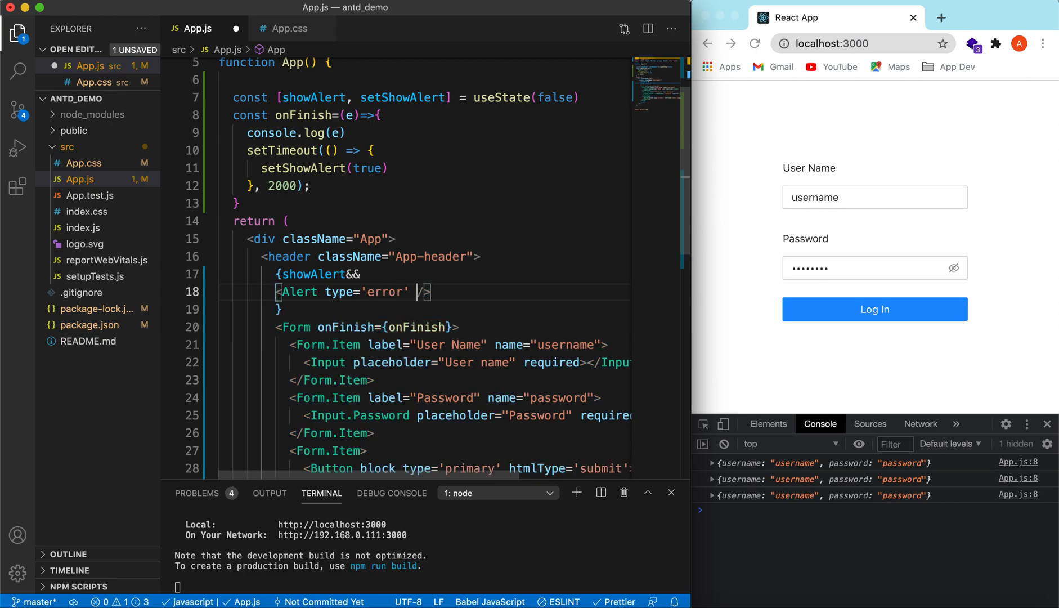
Give the Alert message='Error' and description='There was an error on login.' and save
type("ti")
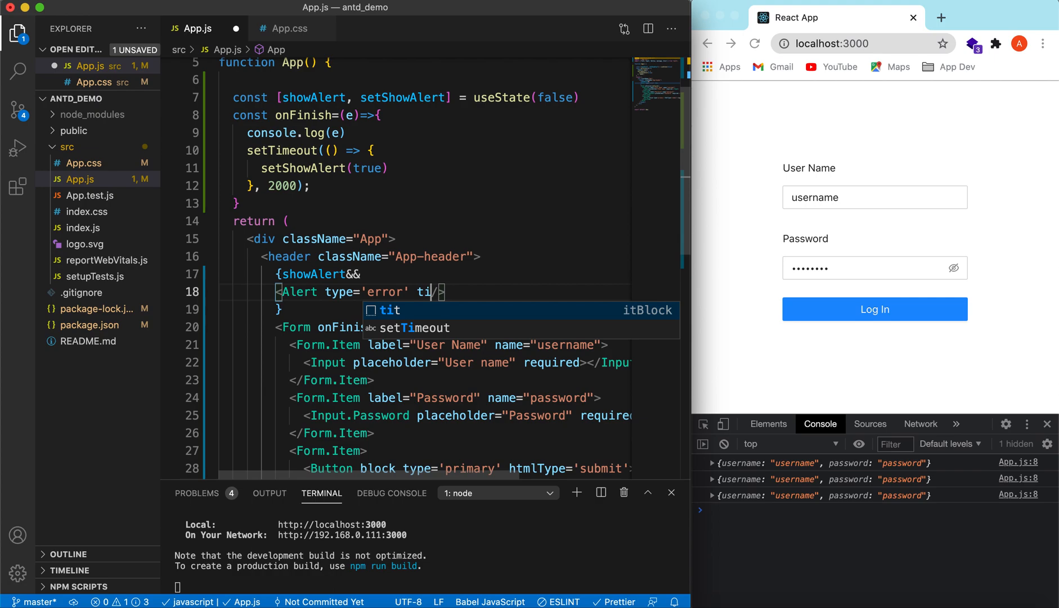
type("message=")
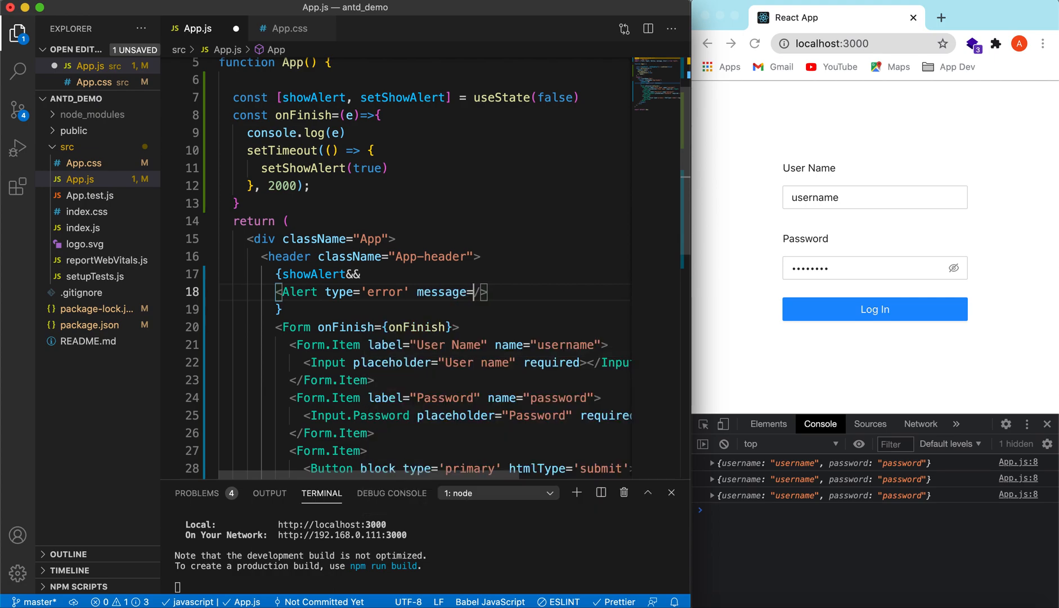
type("E'")
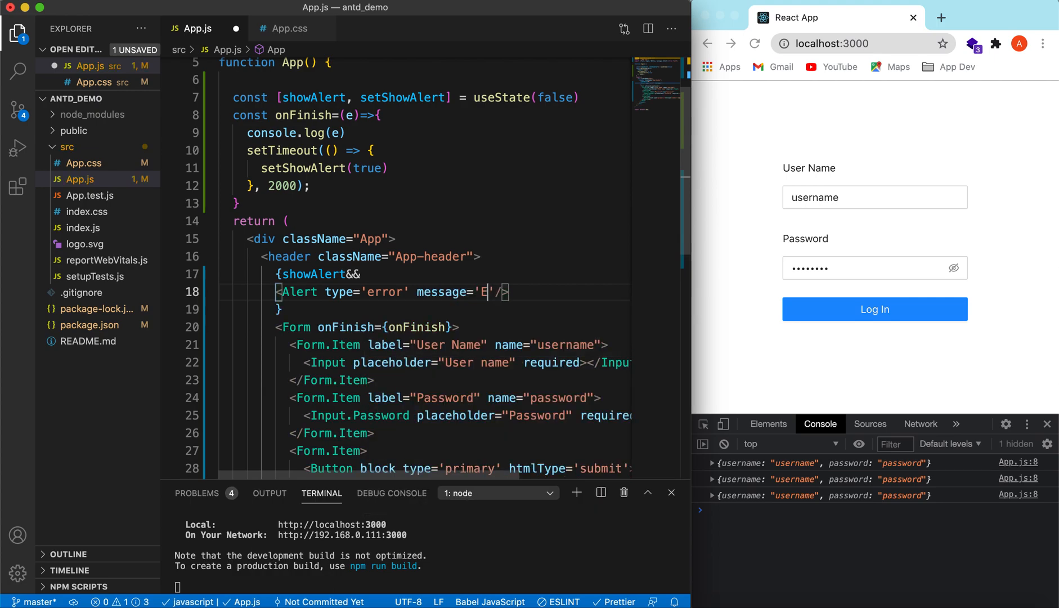
type("rror")
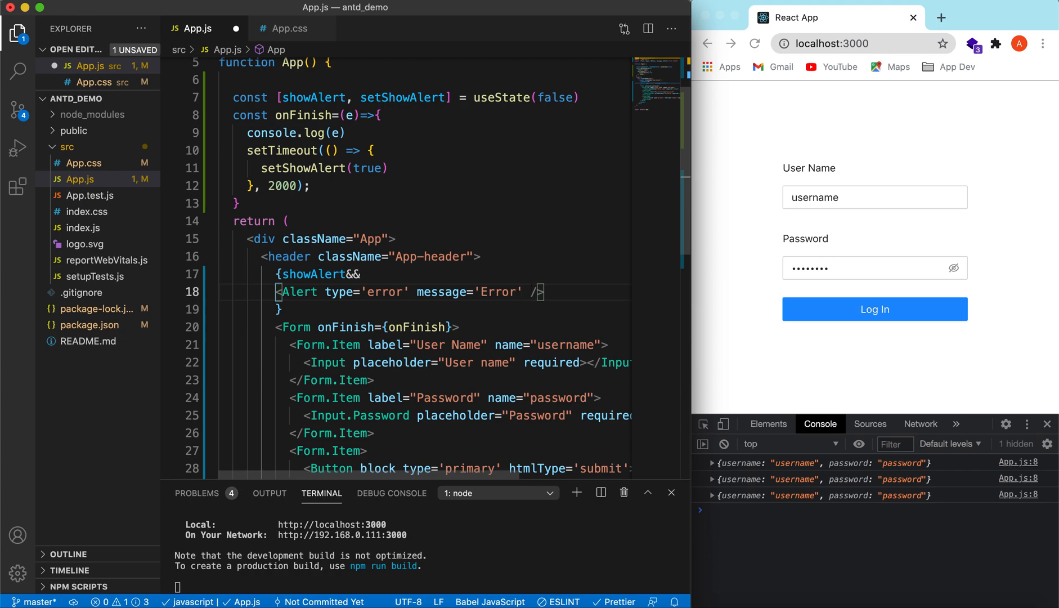
type("description")
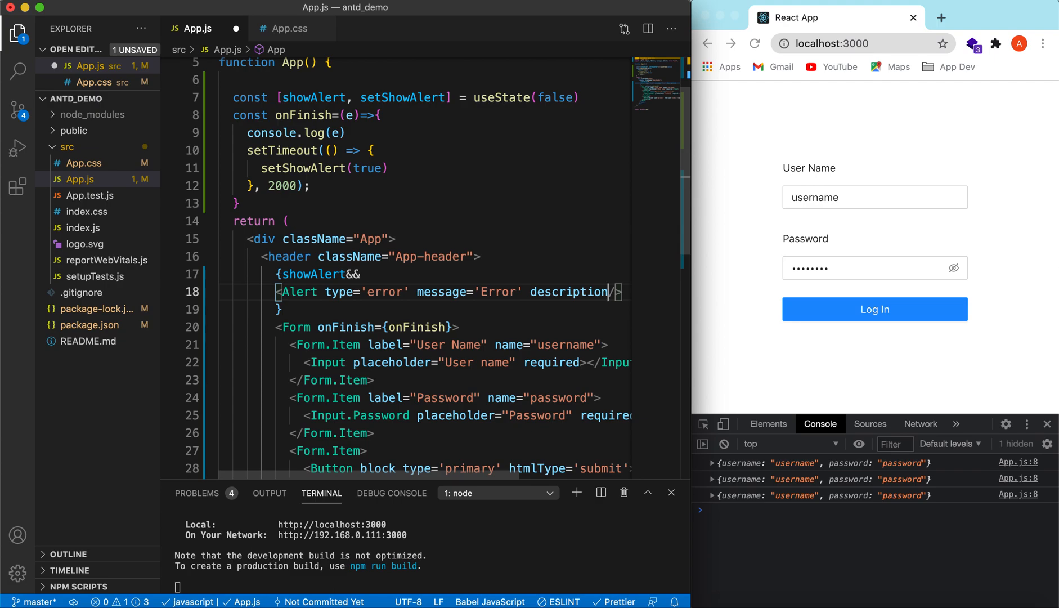
type("'There wa")
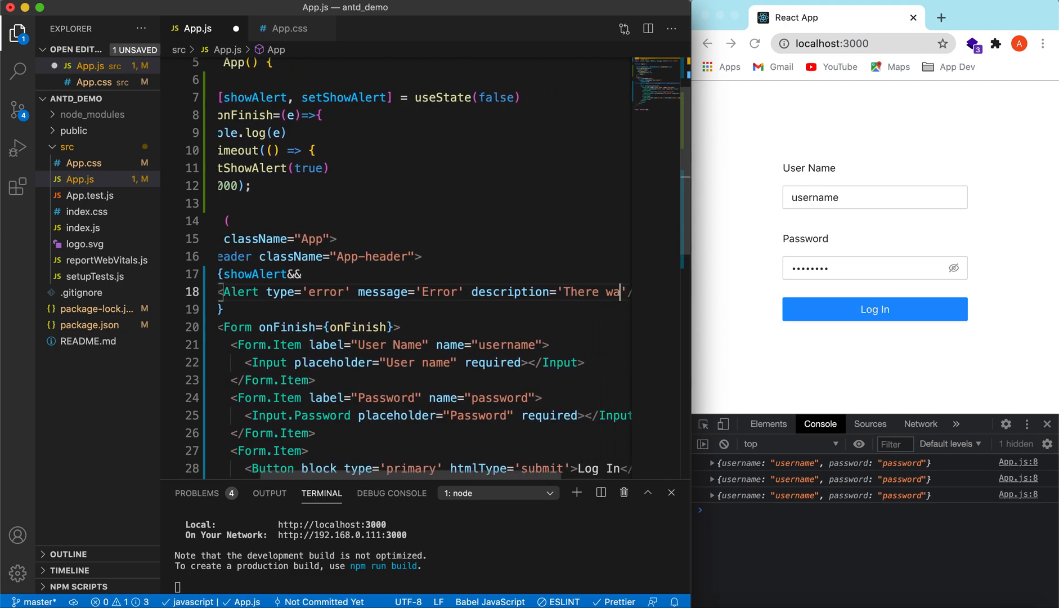
scroll("right", 3)
type("s an error on login.")
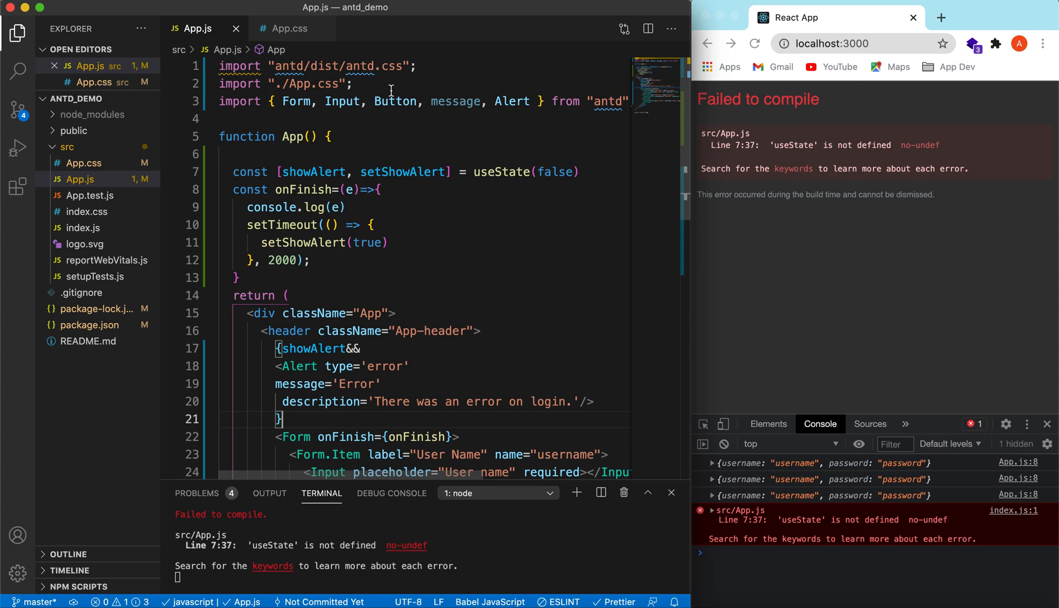
Add import {useState} from 'react' at the top of App.js and save
type("im")
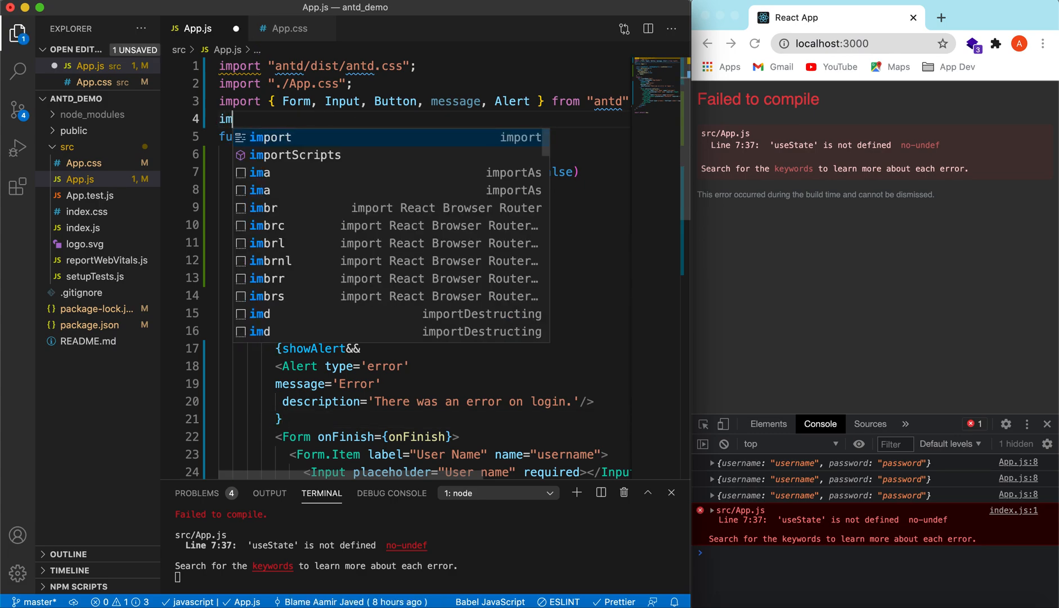
type("{use")
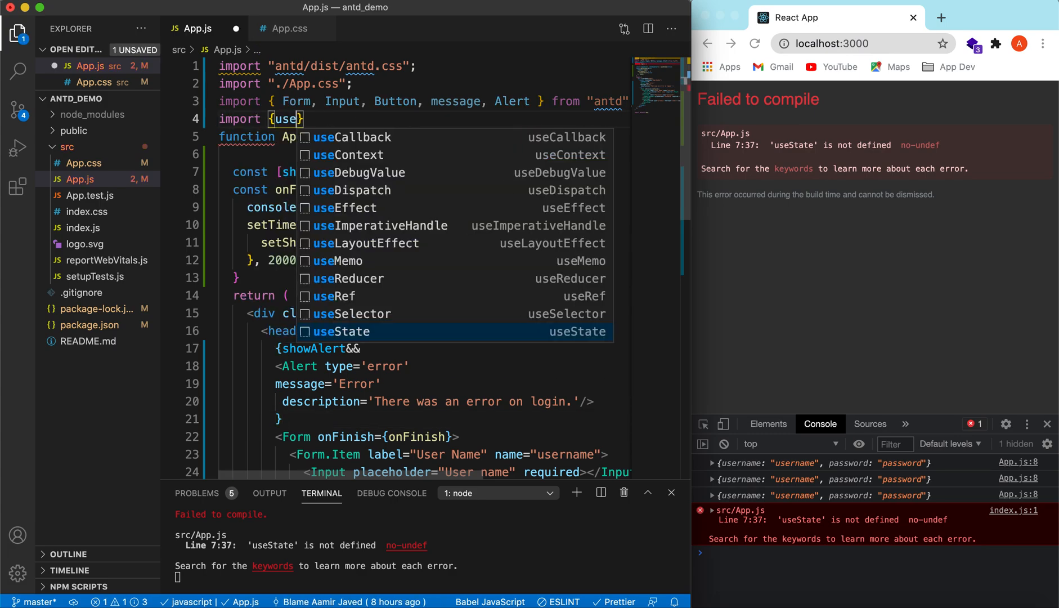
type("s")
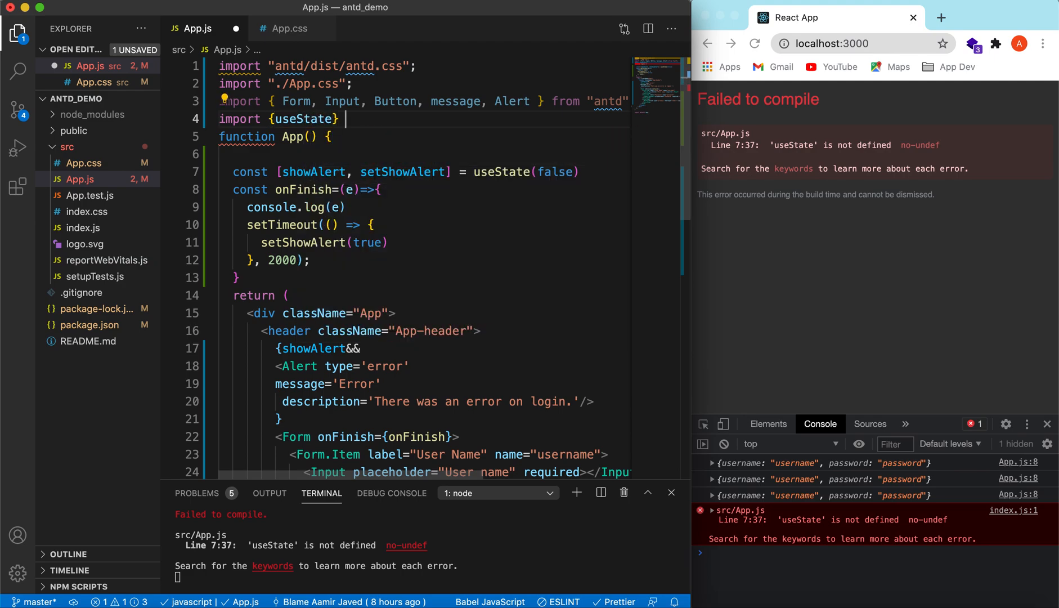
type("from ''")
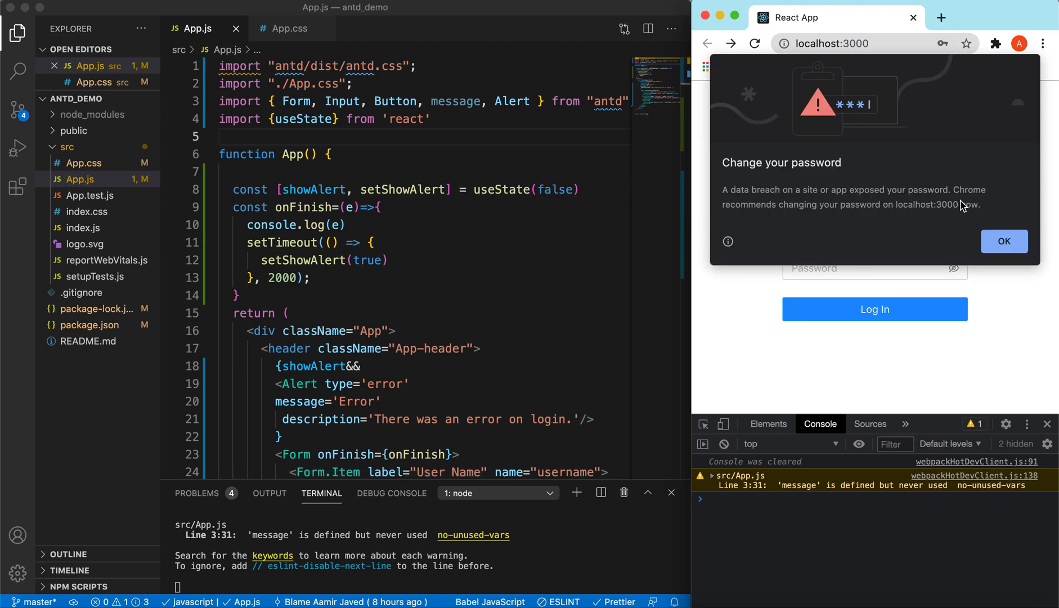
Fill the saved username and 'password', submit with Log In, and view the Error alert
left_click(1002, 241)
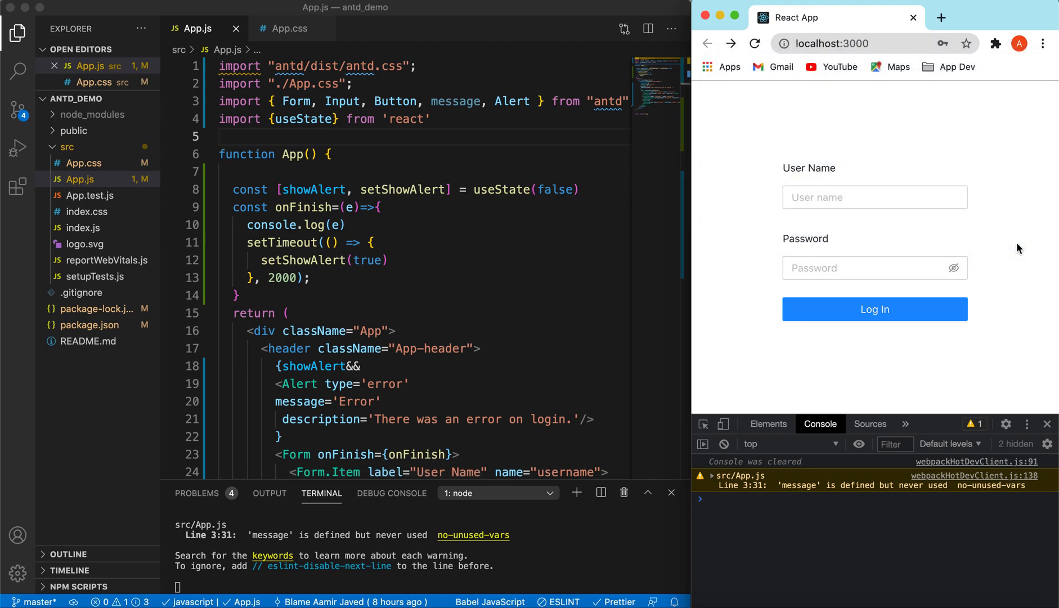
left_click(874, 196)
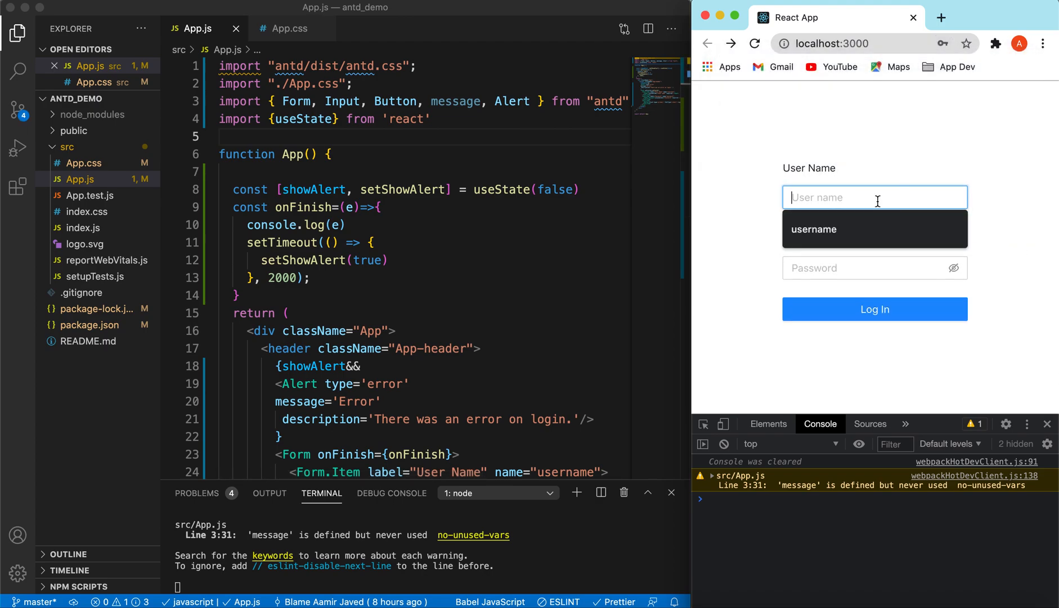
left_click(875, 268)
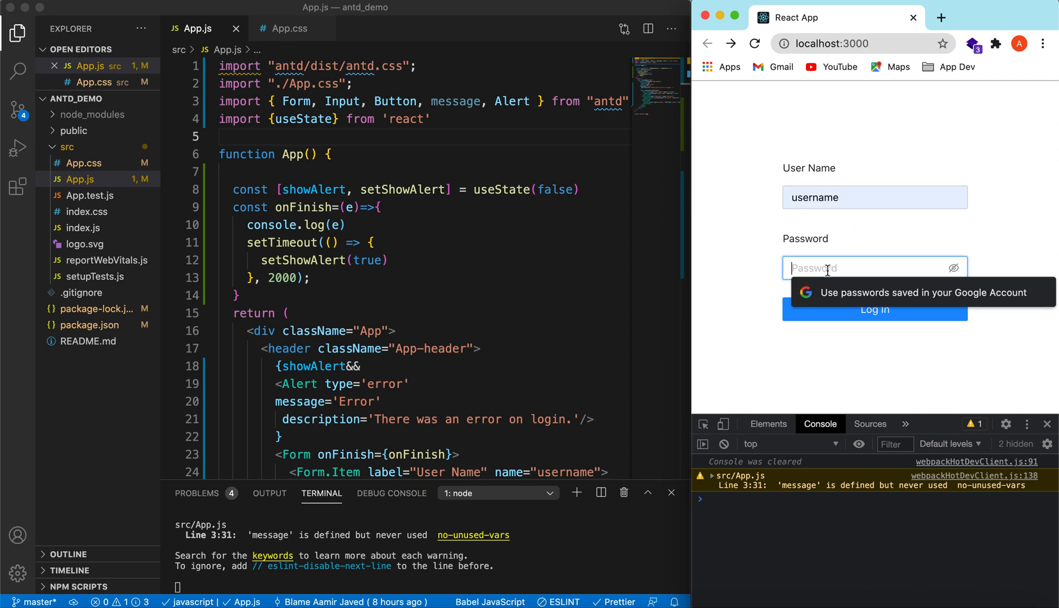
type("password")
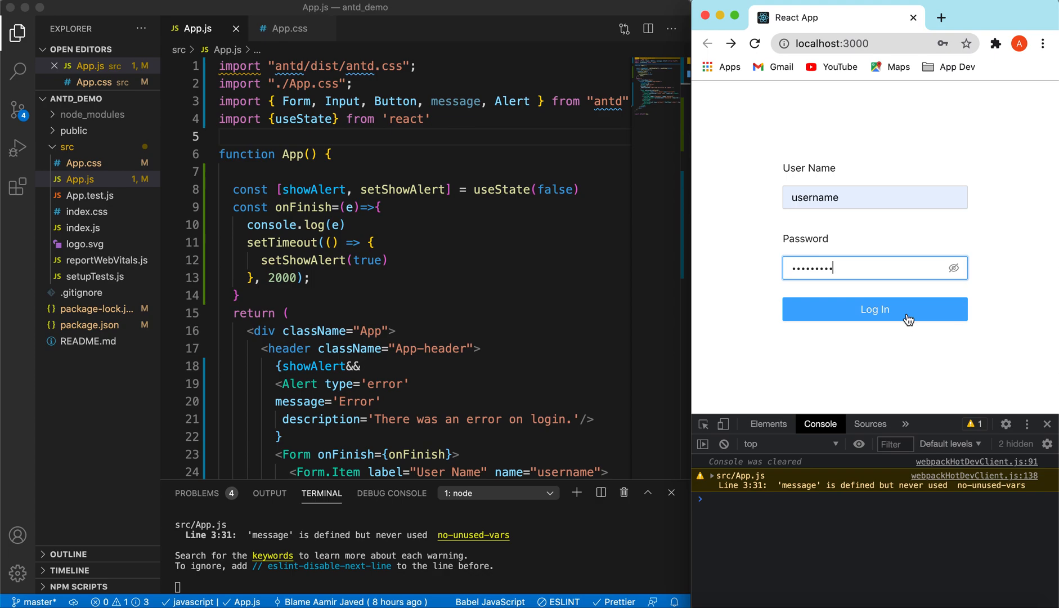
left_click(874, 308)
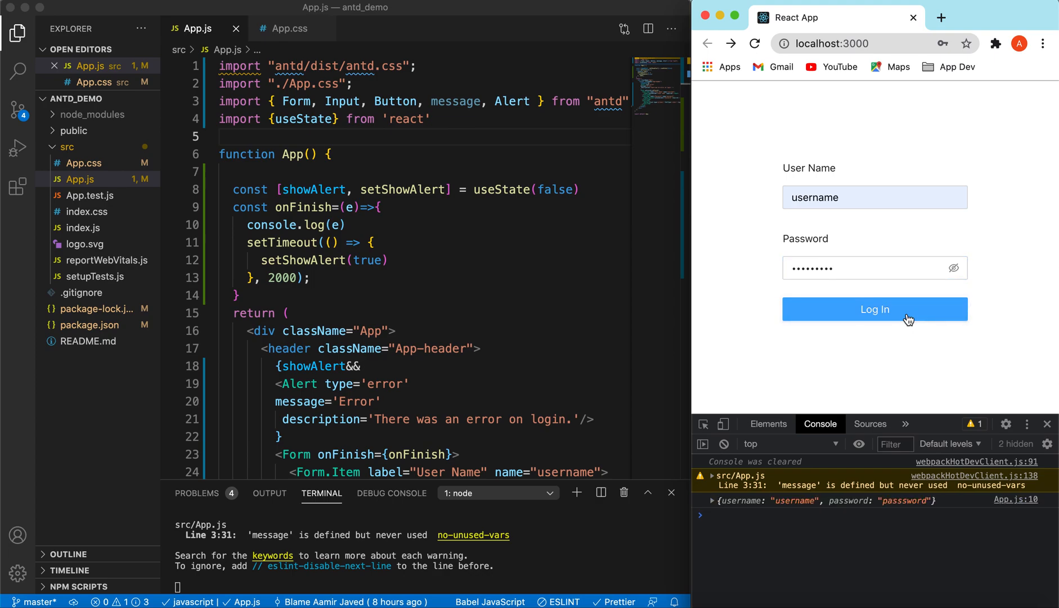
left_click(875, 308)
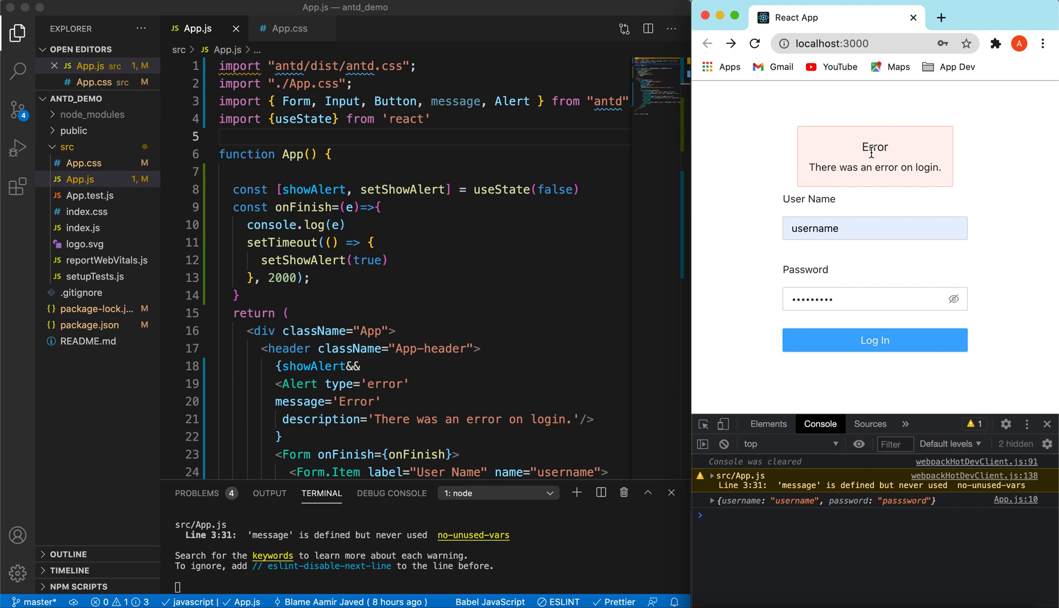
scroll("down", 3)
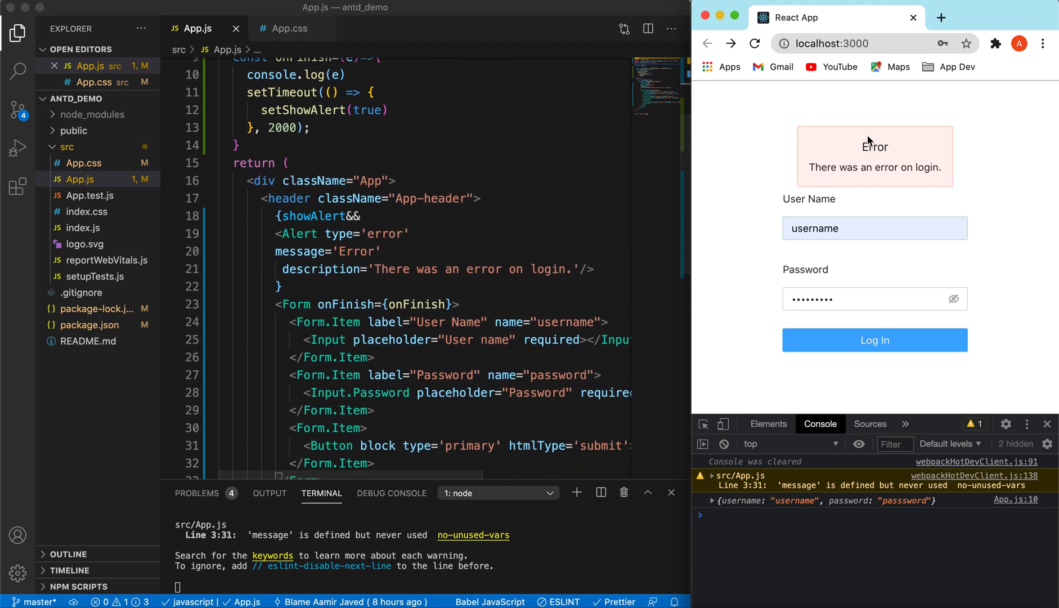
scroll("down", 3)
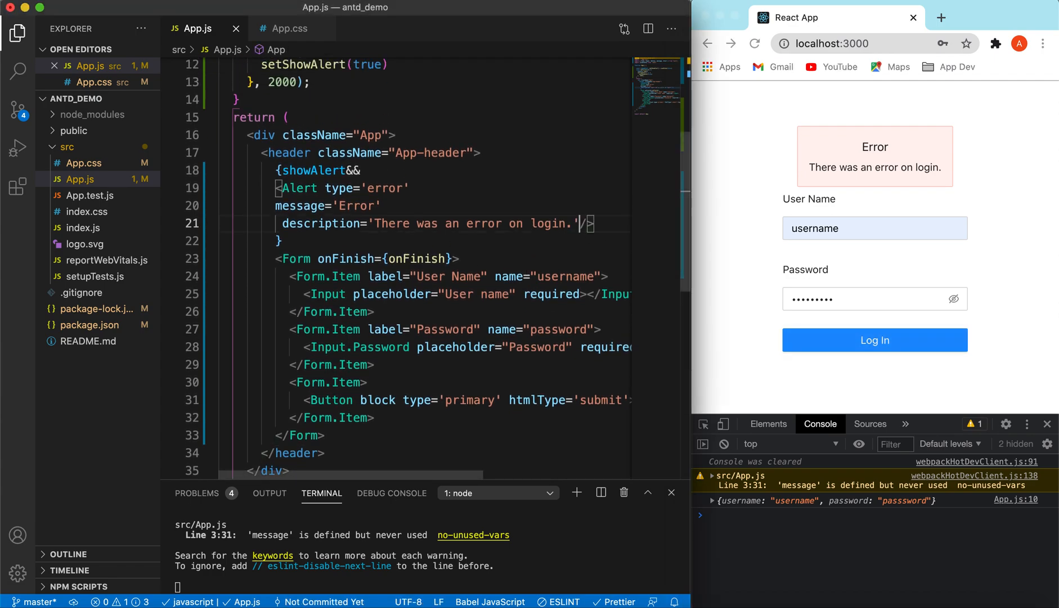
Add the closable prop to the Alert, save, log in and dismiss the alert with its X
type("closable")
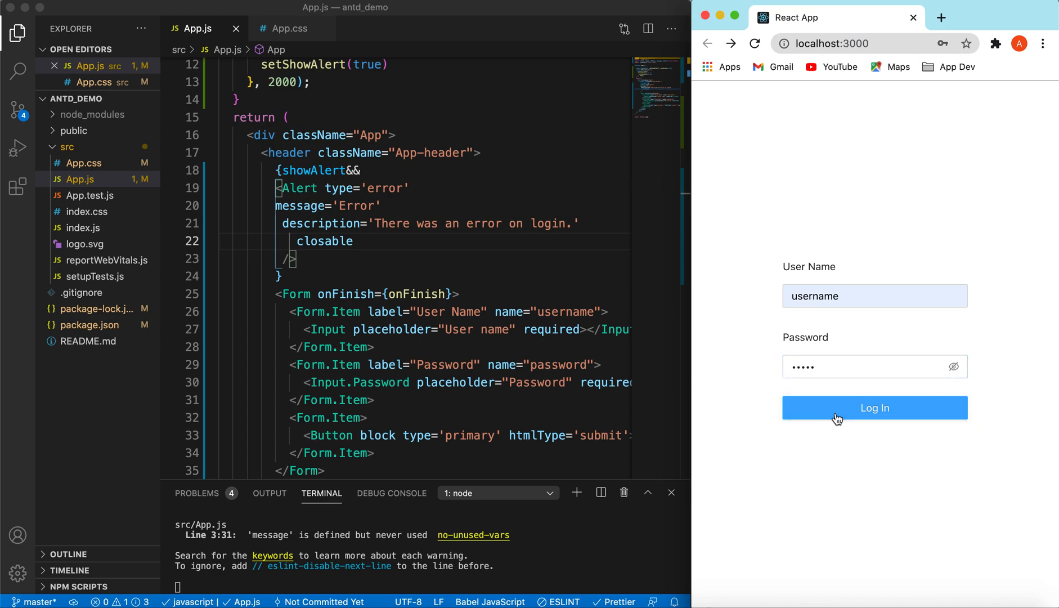
left_click(875, 408)
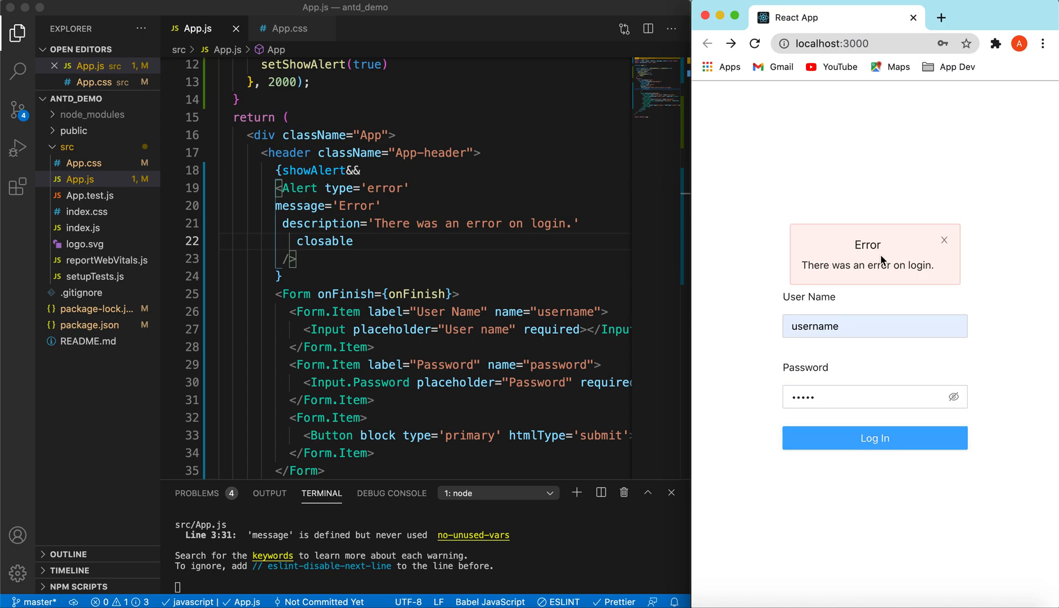
left_click(944, 240)
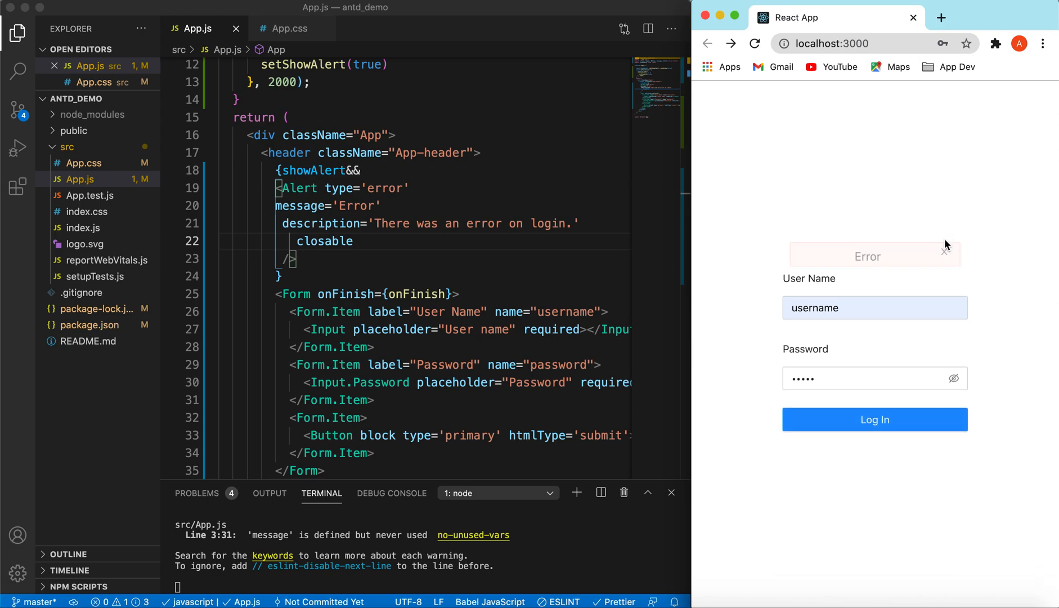
left_click(945, 254)
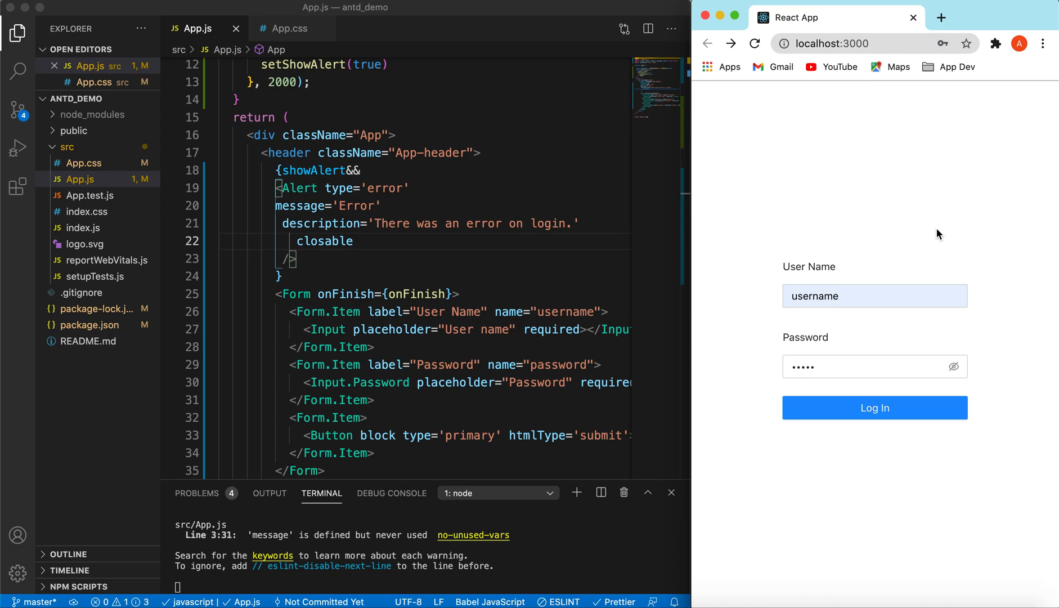
mouse_move(856, 214)
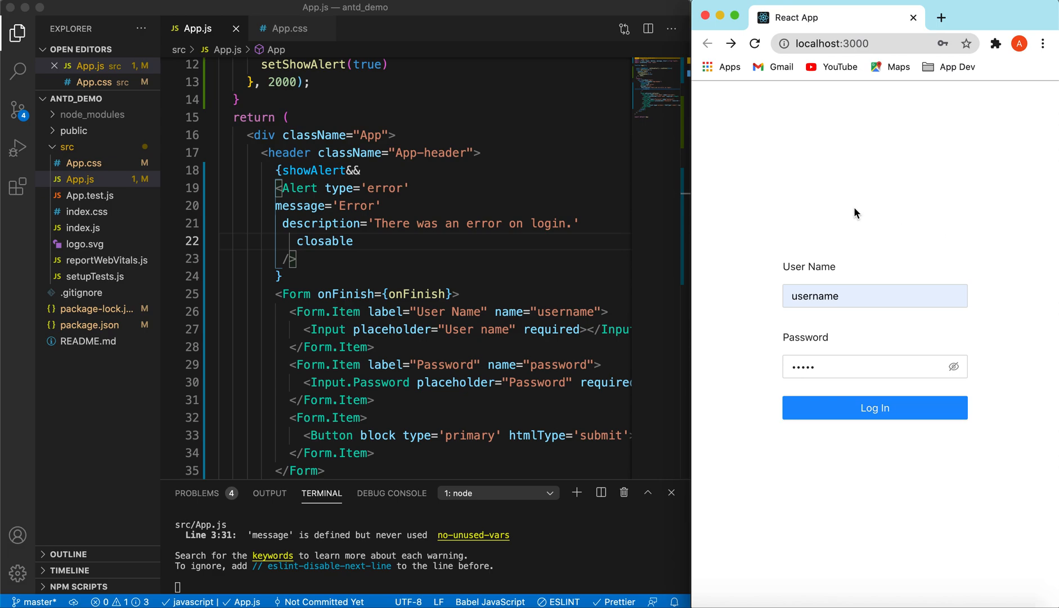